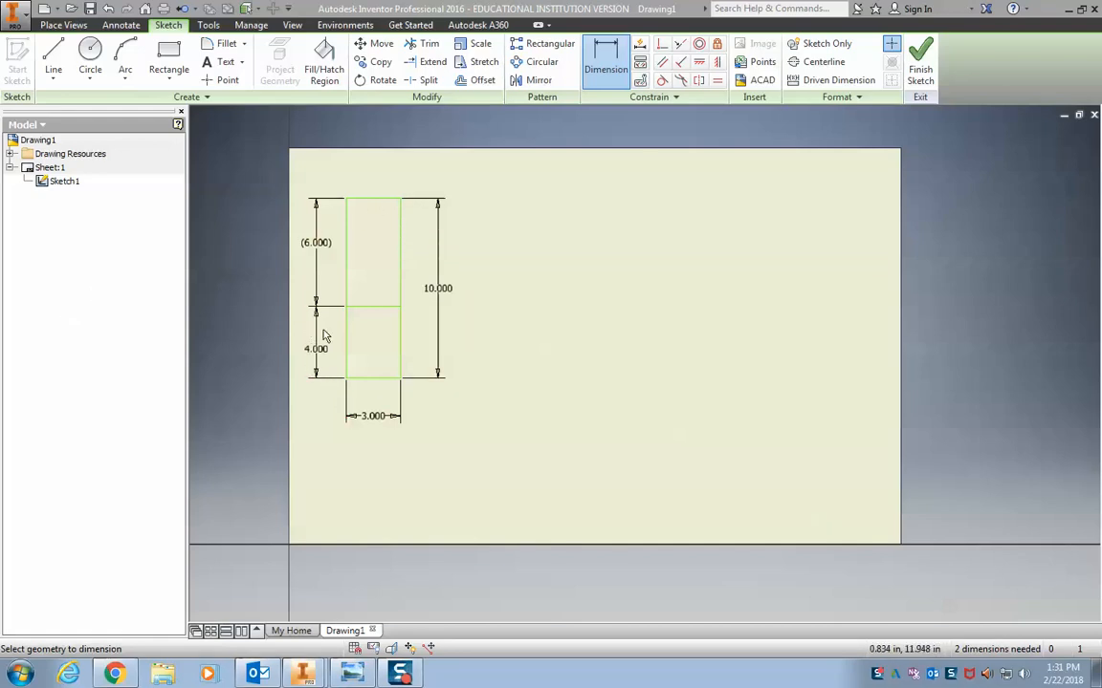
mouse_move(364, 290)
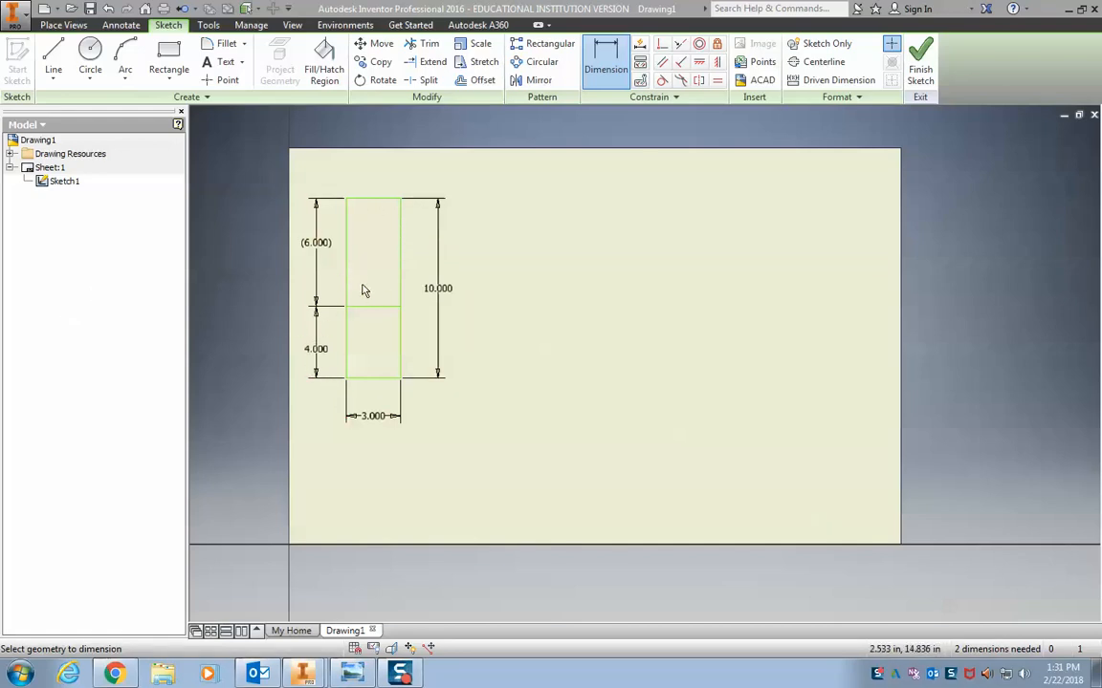
mouse_move(481, 304)
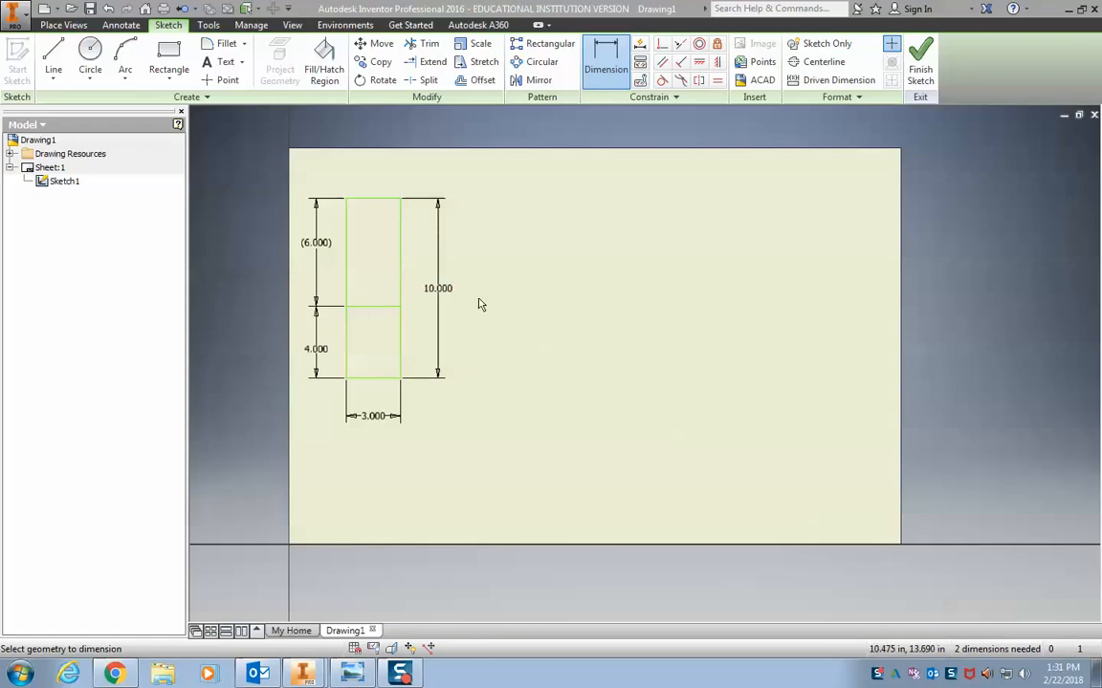
mouse_move(1070, 137)
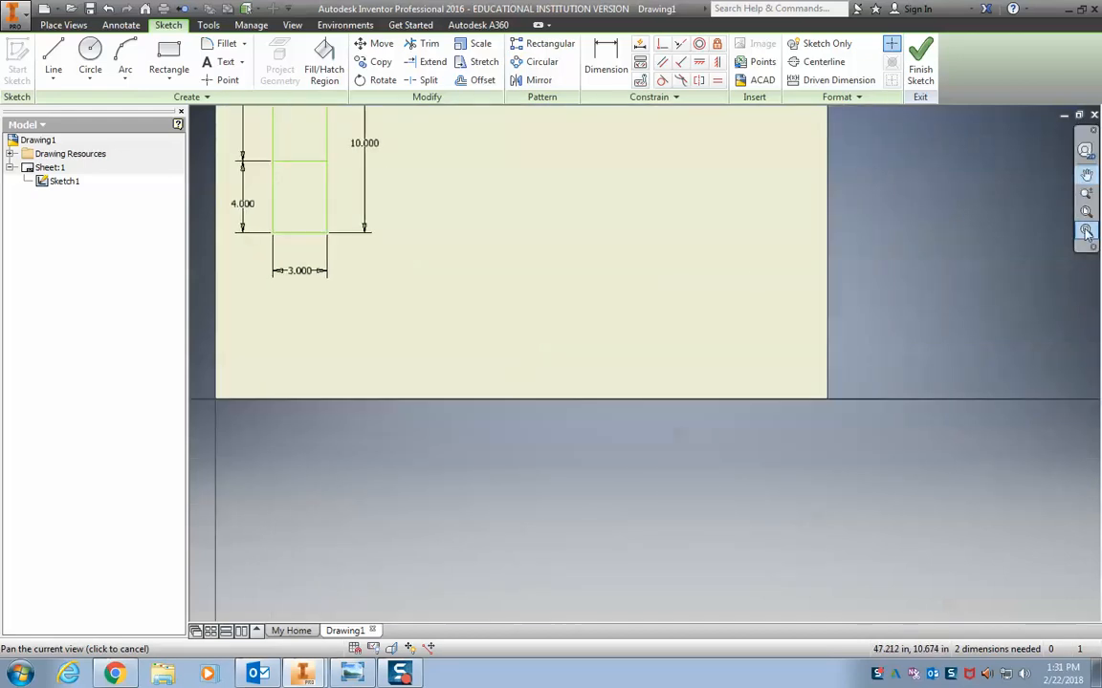
mouse_move(1086, 211)
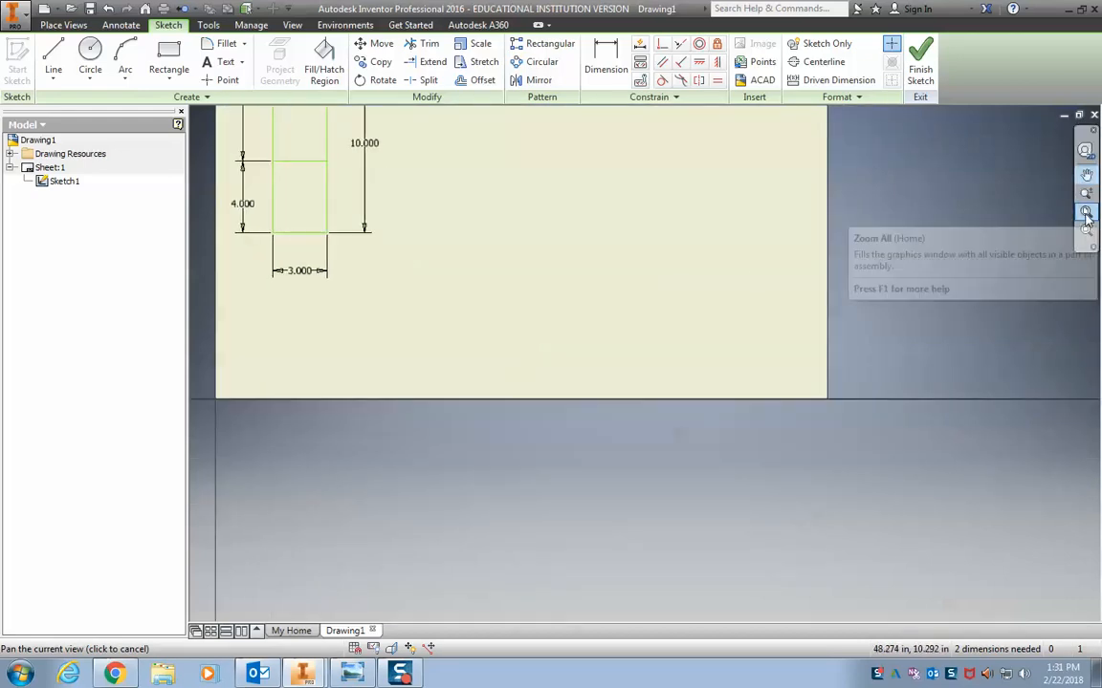
mouse_move(1085, 212)
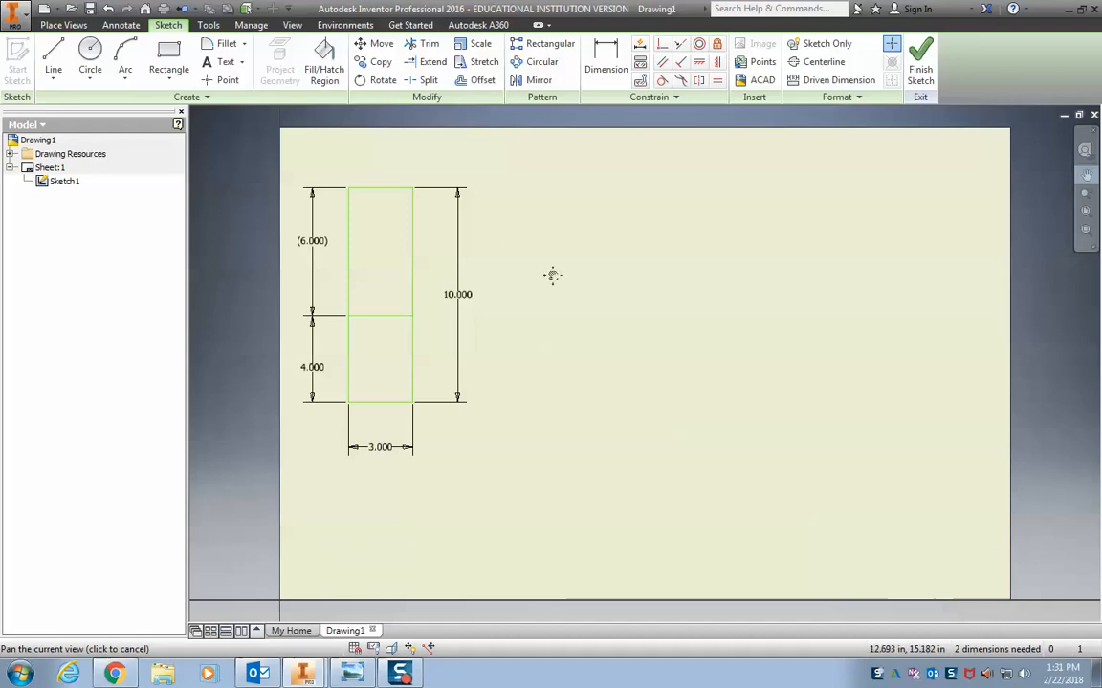
mouse_move(566, 350)
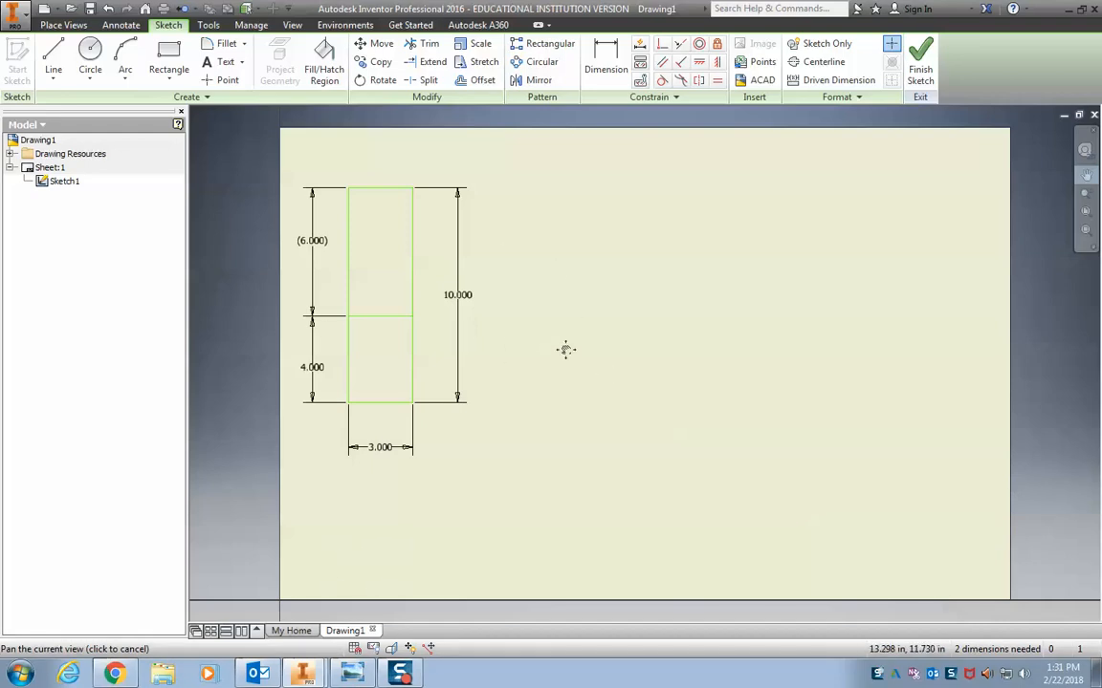
mouse_move(537, 359)
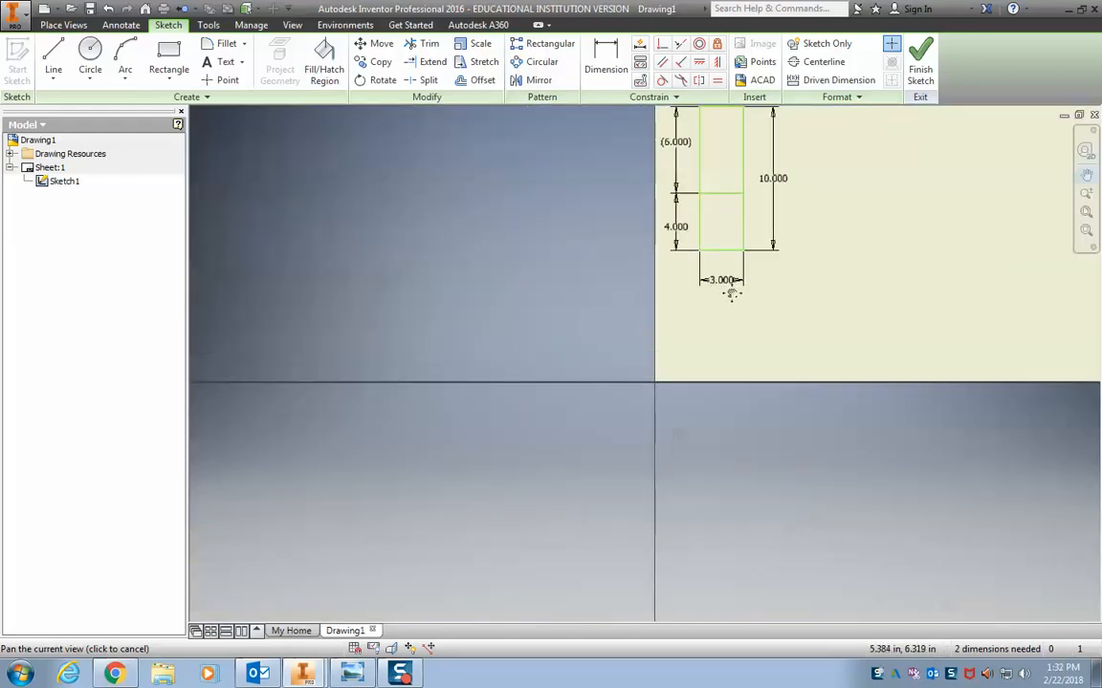
mouse_move(720, 342)
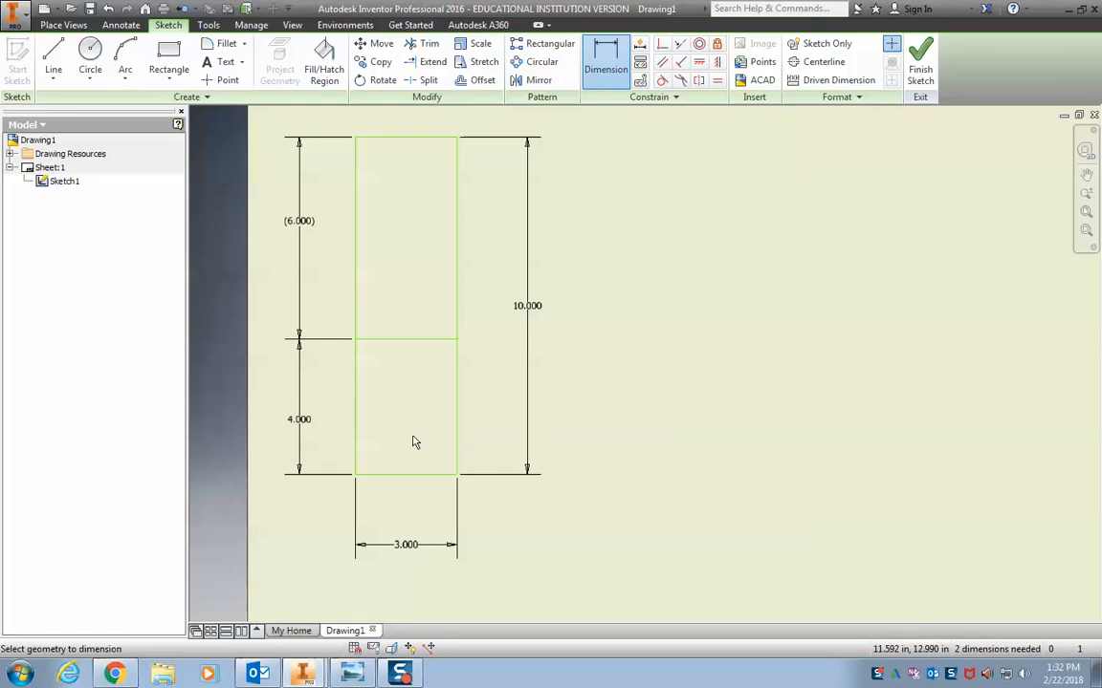
mouse_move(364, 293)
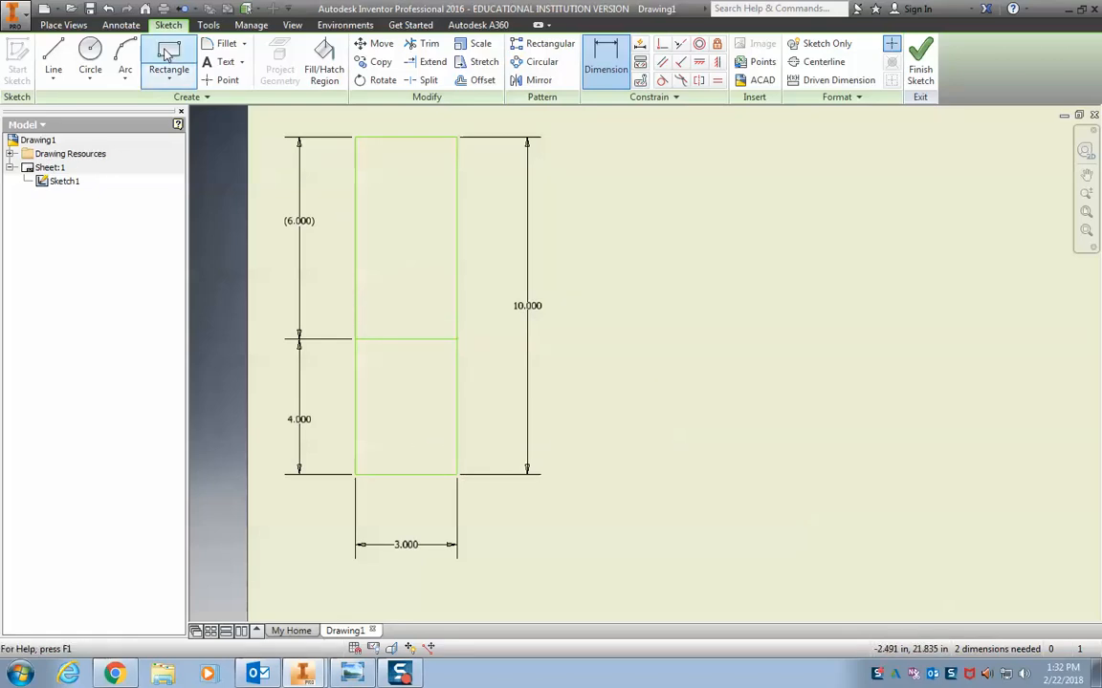
Draw a rectangle at the lower section's right edge, dimensioned 1.5 long and 3/8 tall
left_click(168, 52)
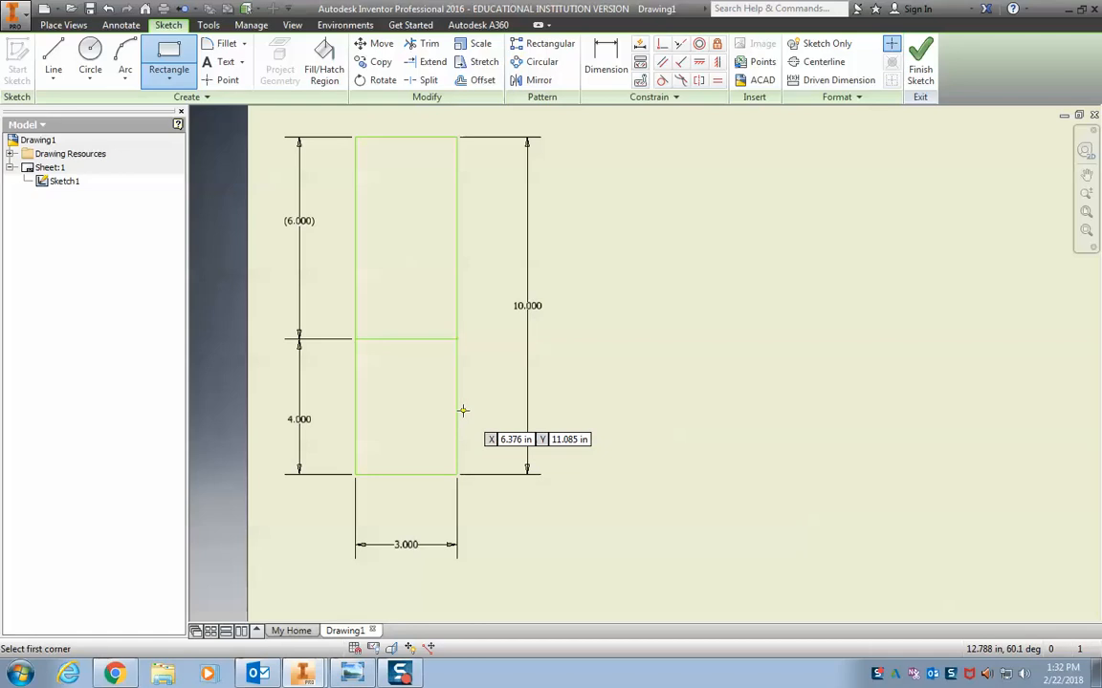
mouse_move(455, 403)
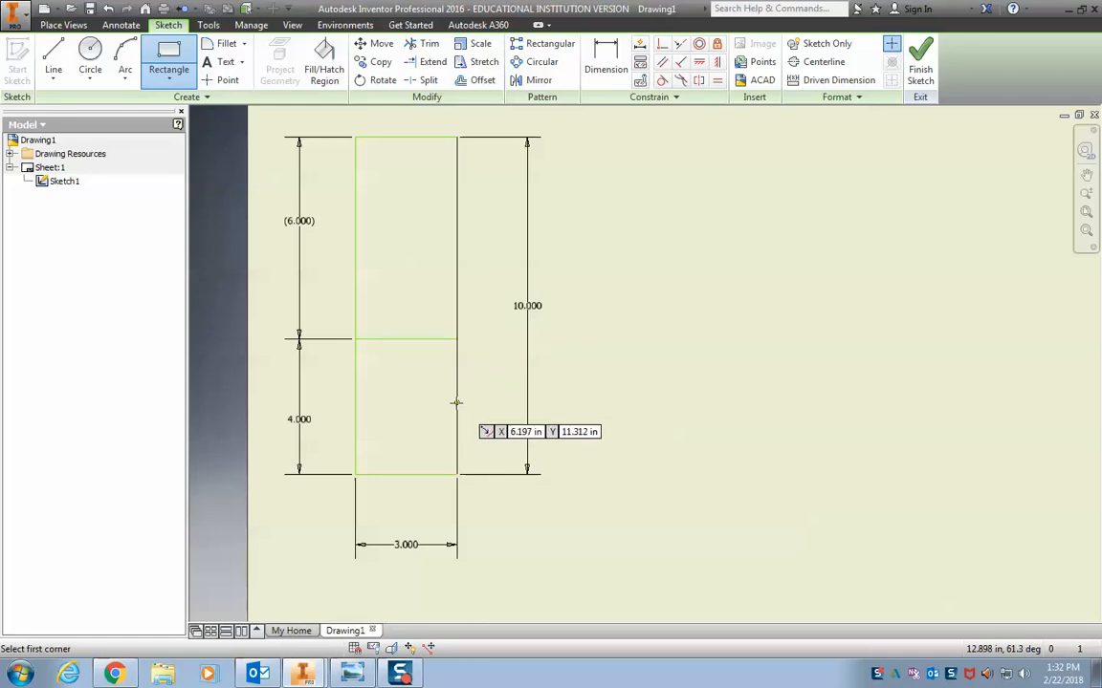
left_click(454, 403)
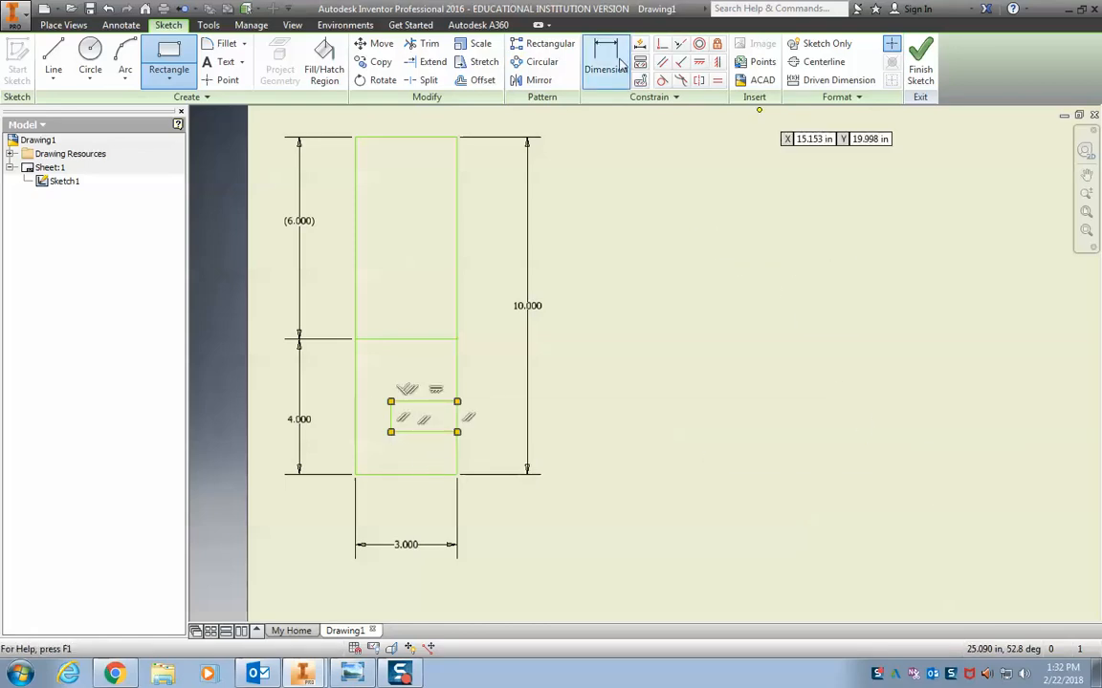
left_click(606, 61)
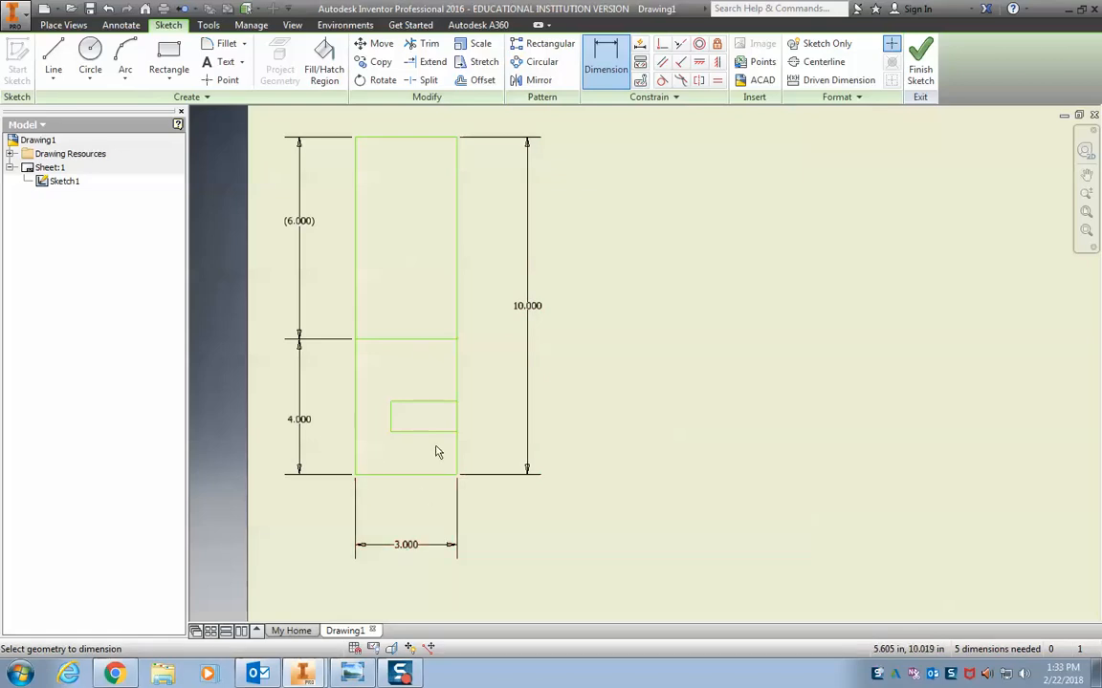
left_click(422, 447)
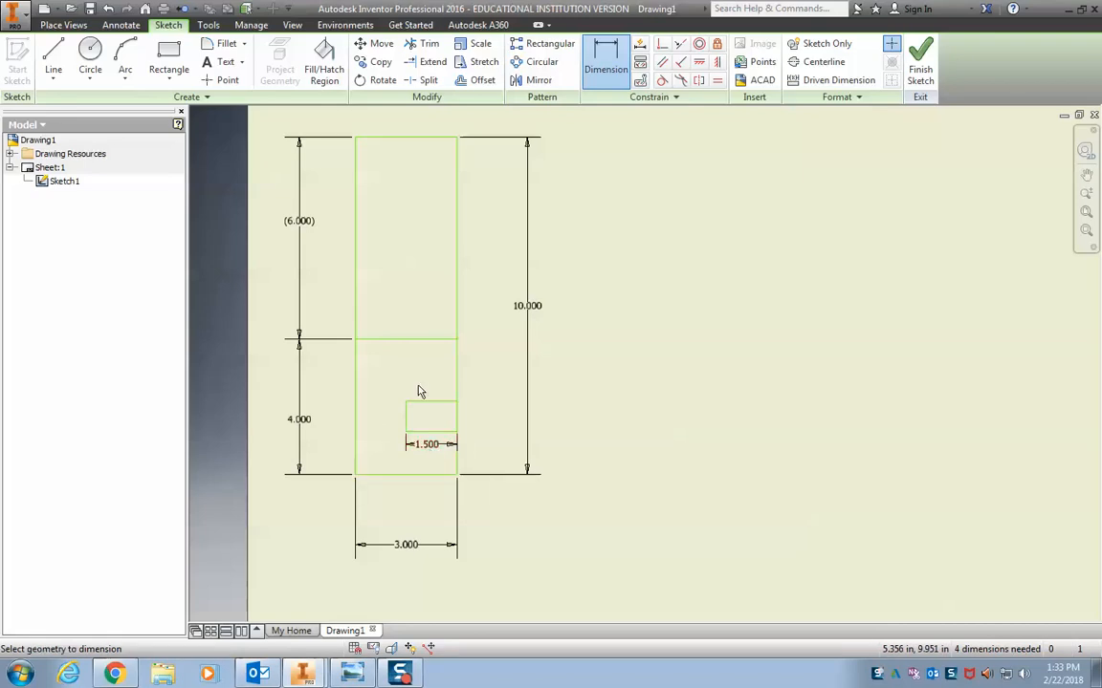
mouse_move(431, 241)
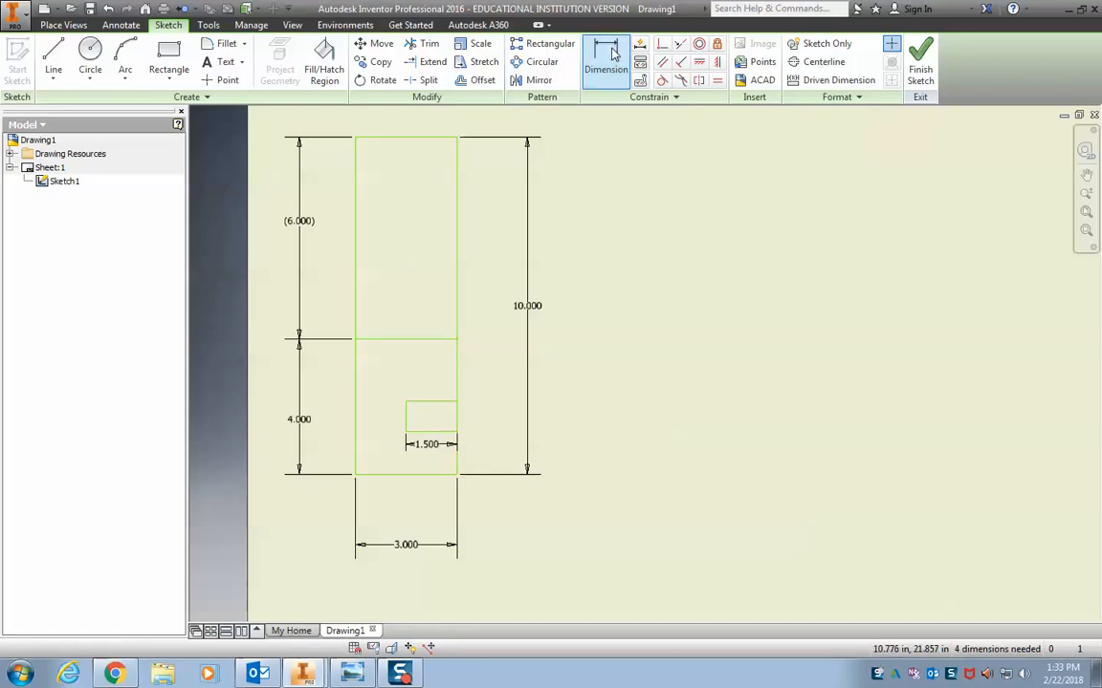
left_click(606, 59)
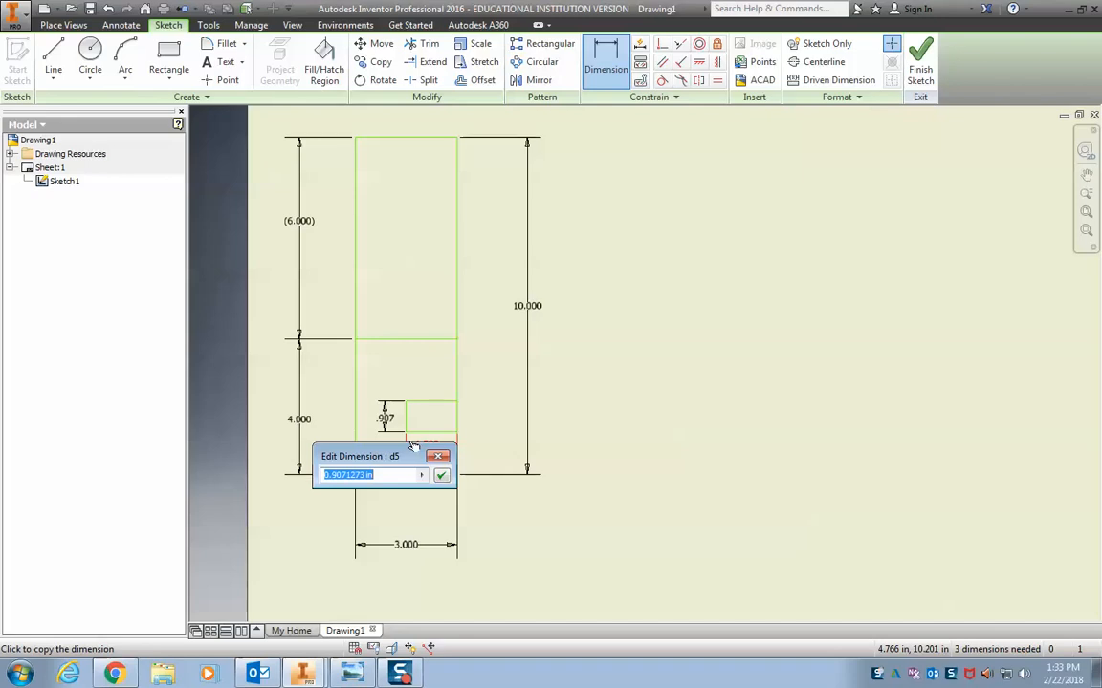
type("3/8")
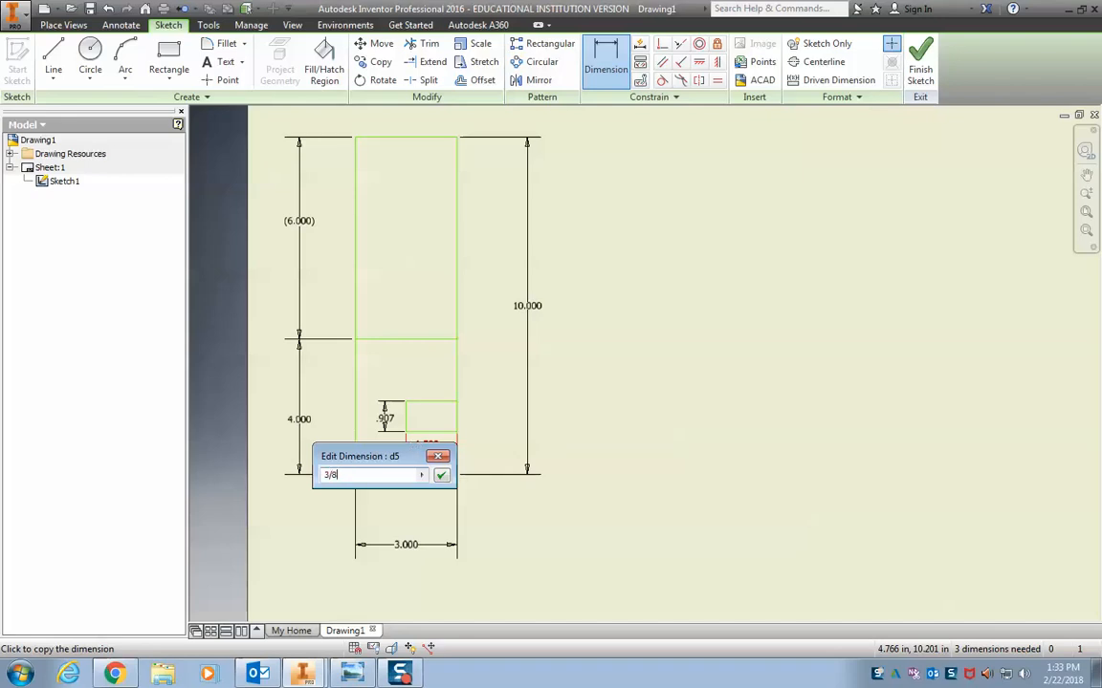
left_click(441, 476)
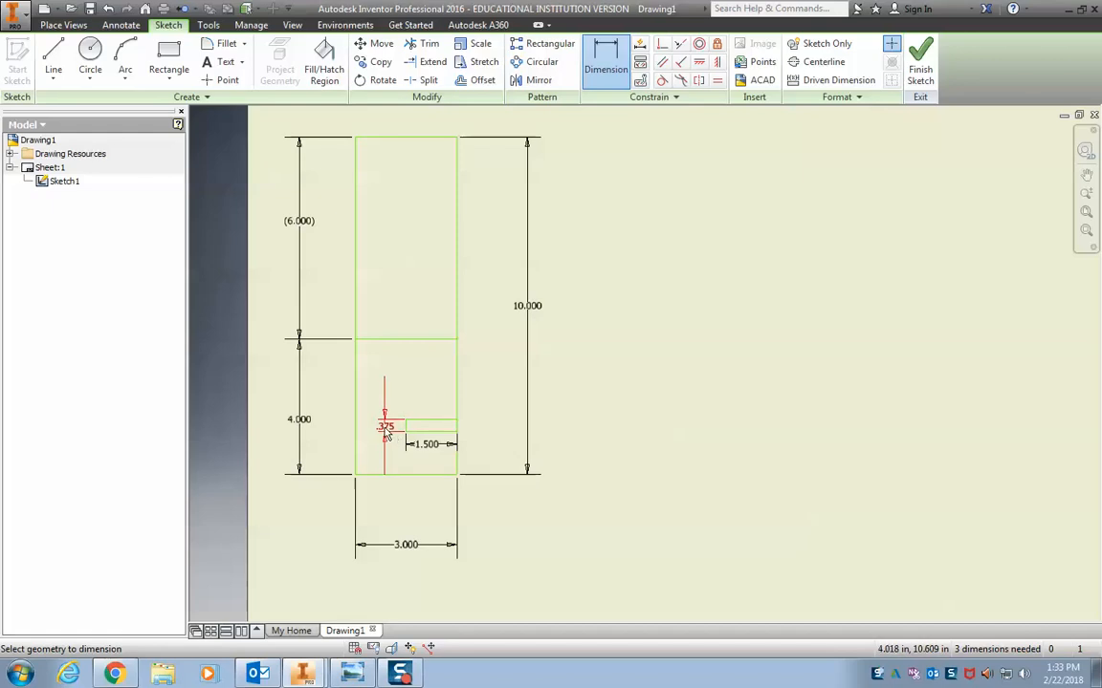
mouse_move(500, 350)
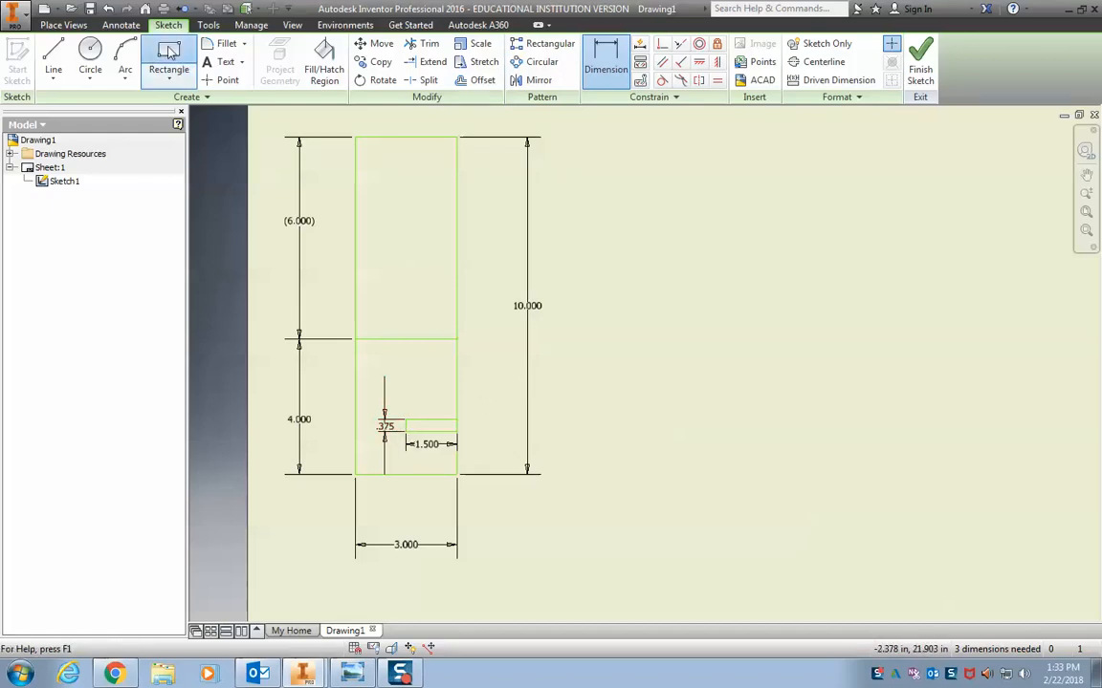
Draw the second slot rectangle at the left edge and begin dimensioning it
left_click(164, 55)
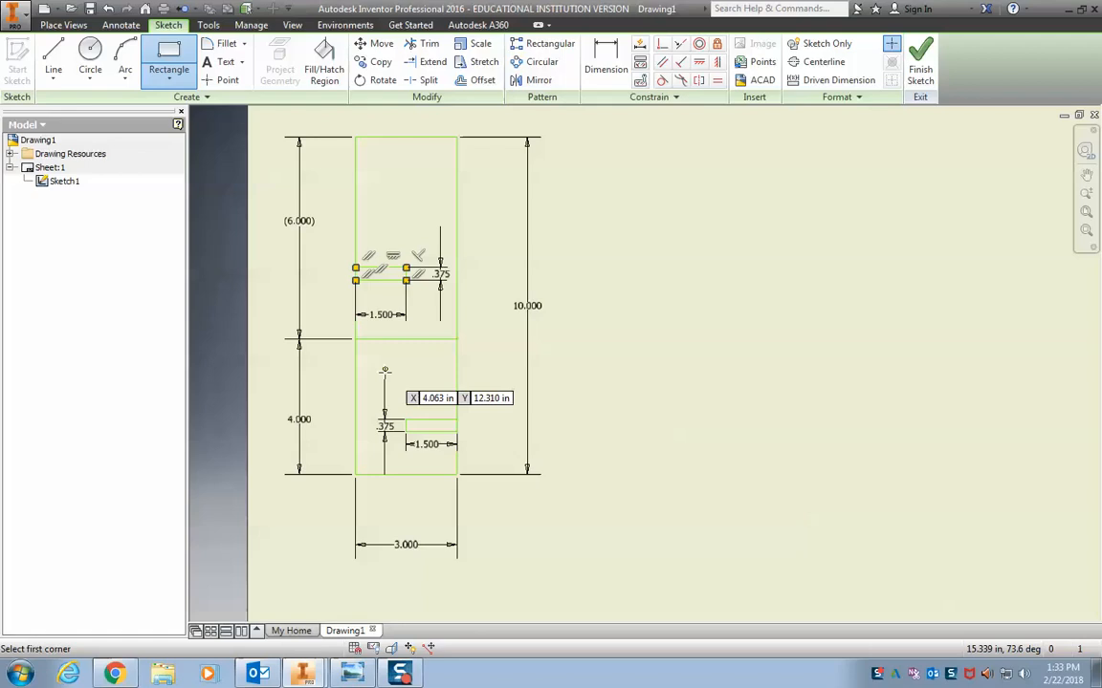
mouse_move(455, 444)
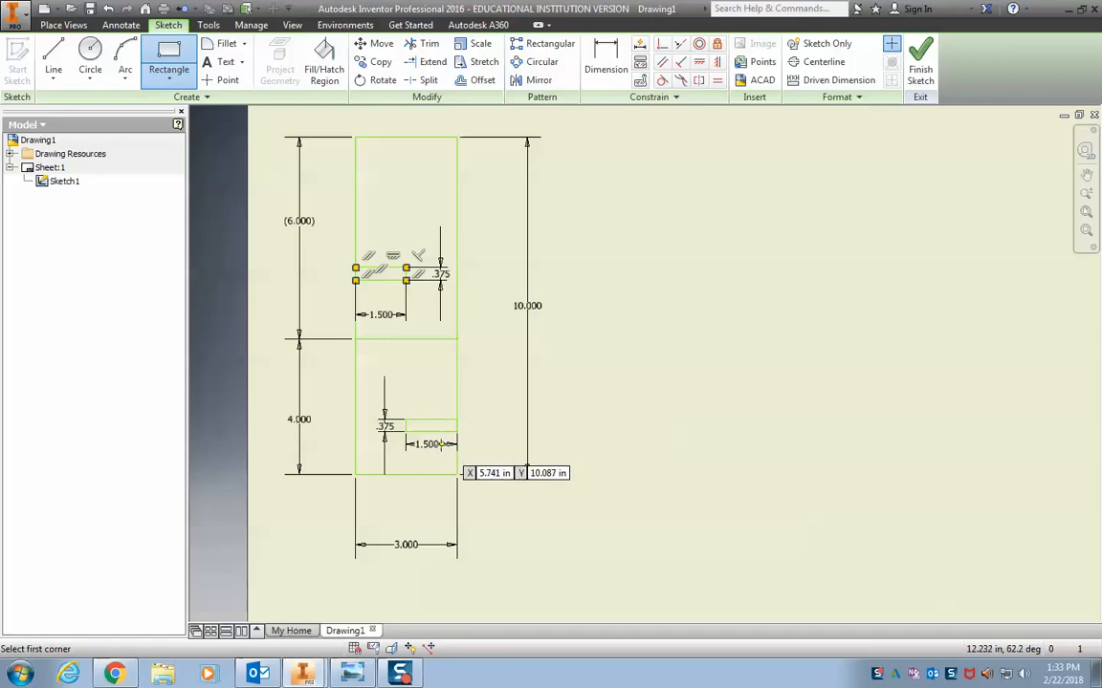
mouse_move(417, 479)
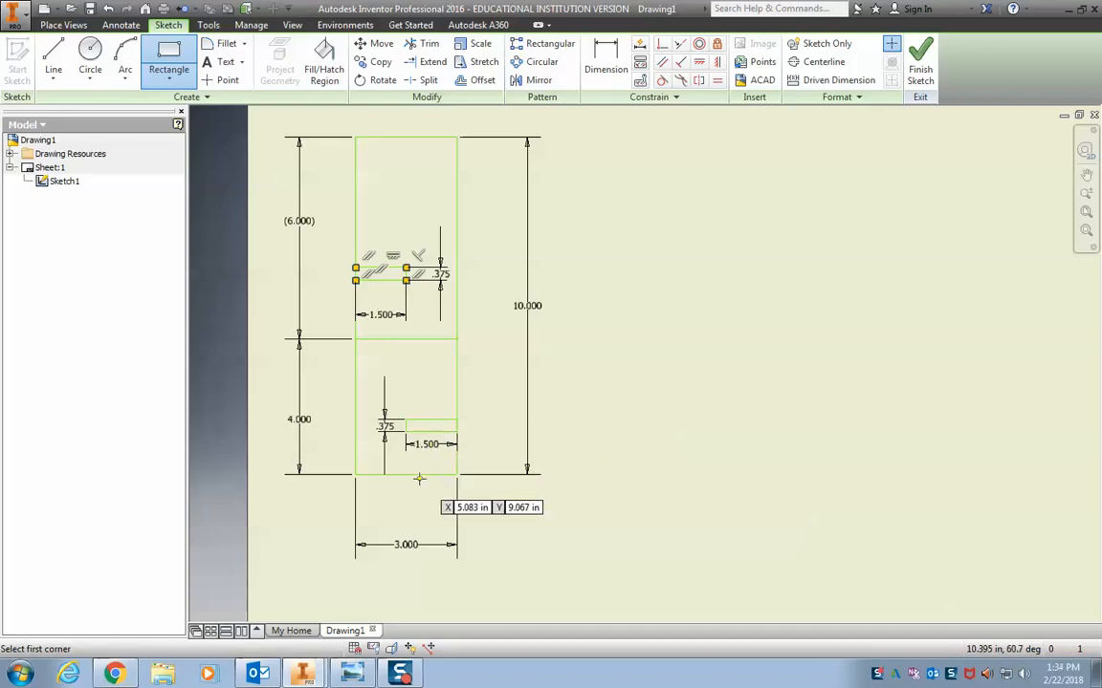
mouse_move(435, 306)
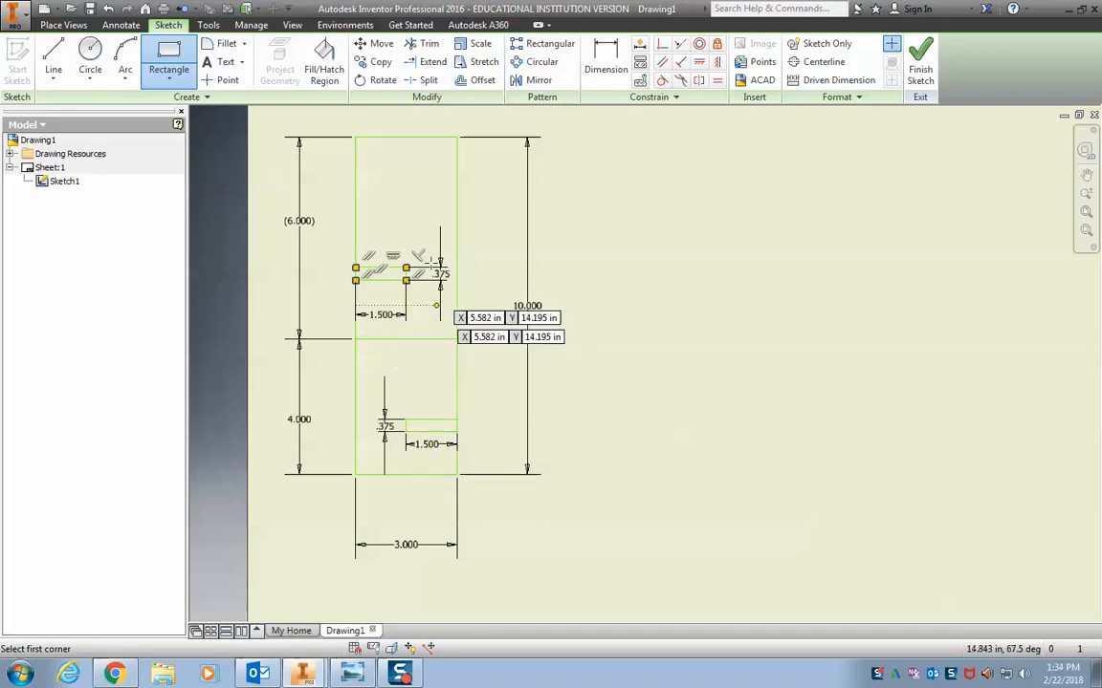
left_click(604, 61)
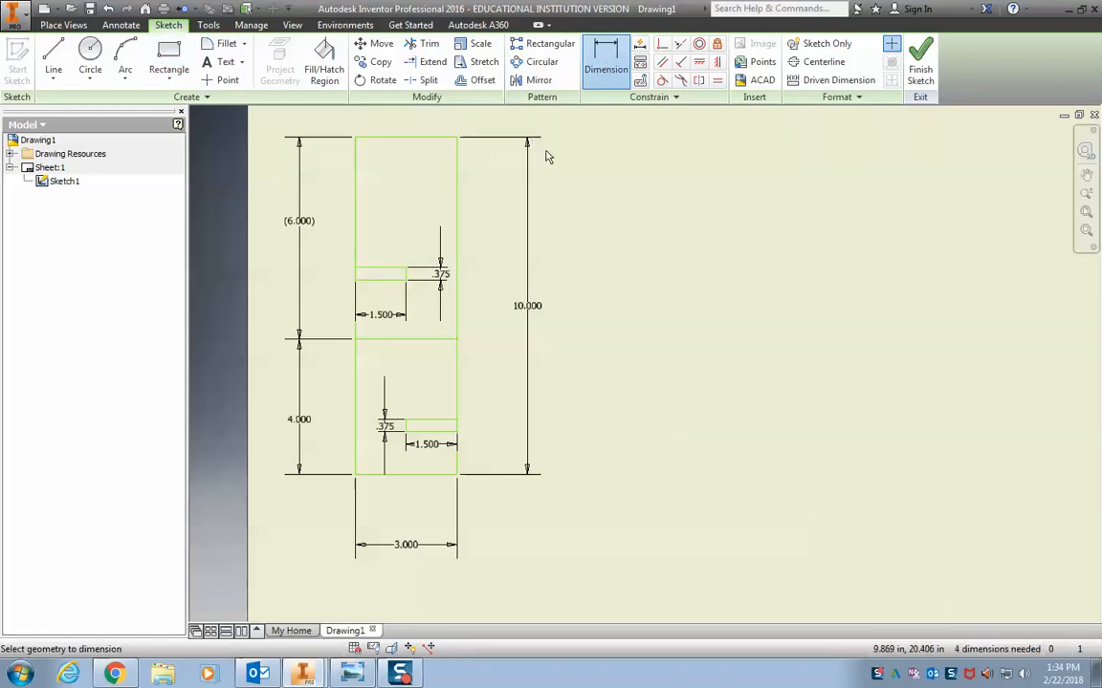
mouse_move(386, 287)
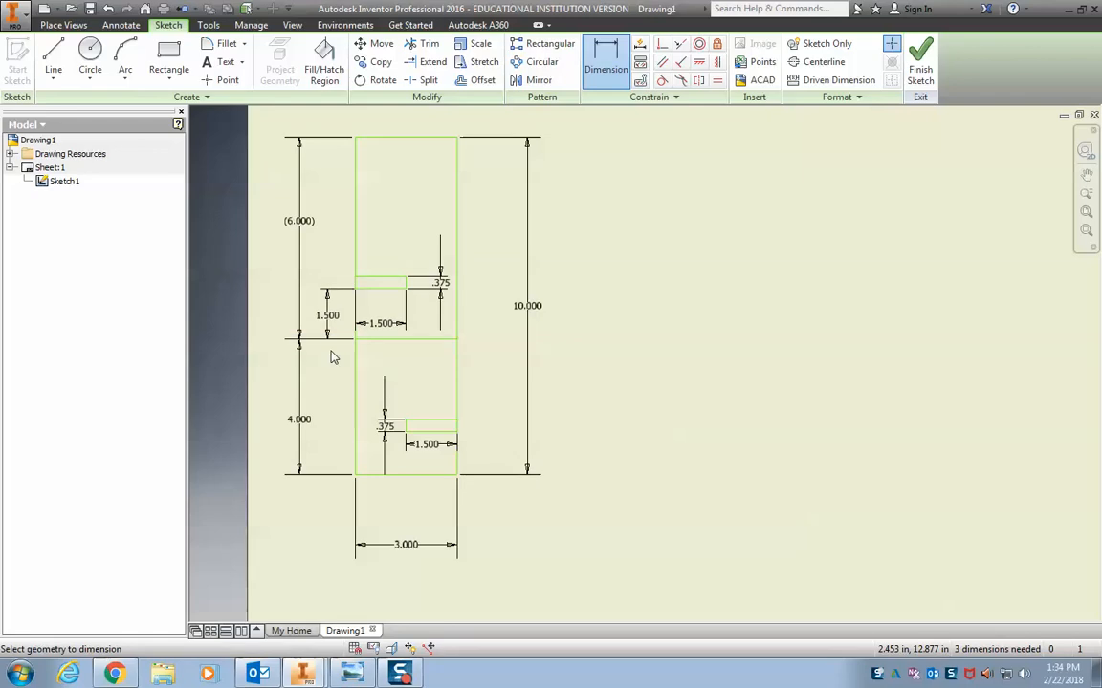
mouse_move(425, 468)
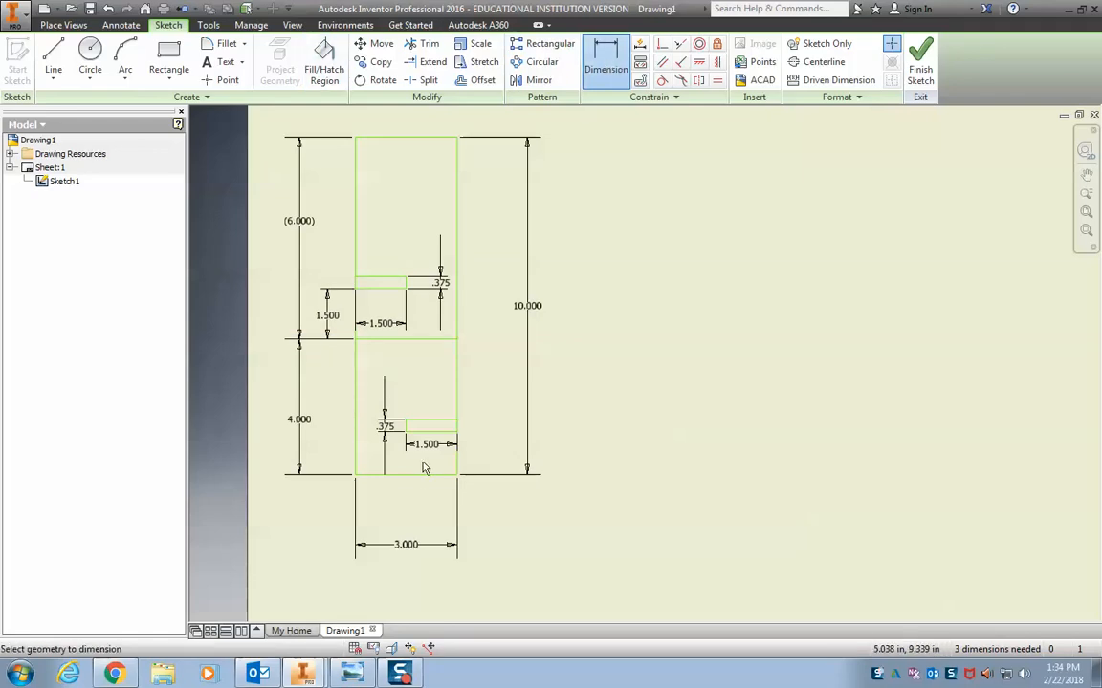
mouse_move(426, 443)
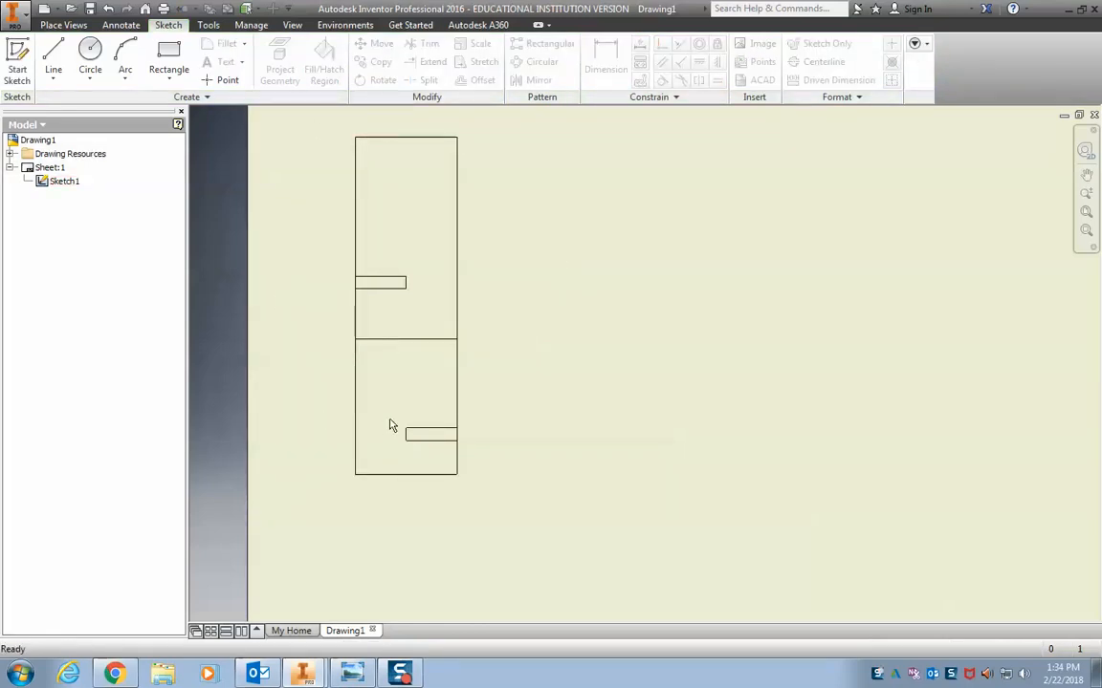
mouse_move(337, 344)
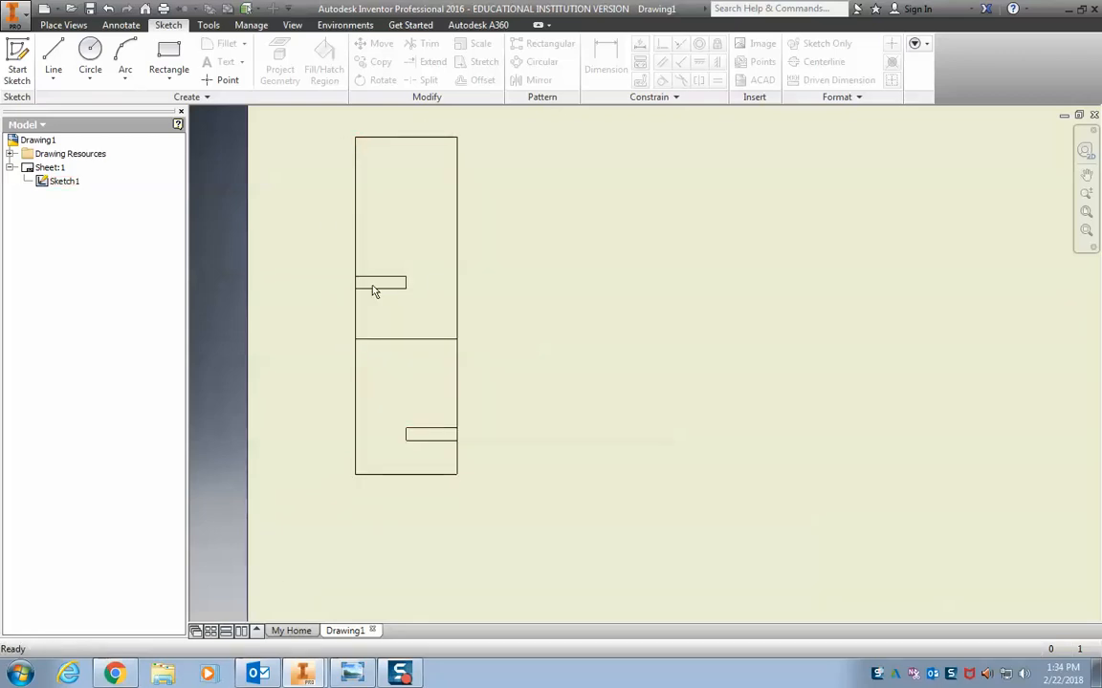
mouse_move(507, 383)
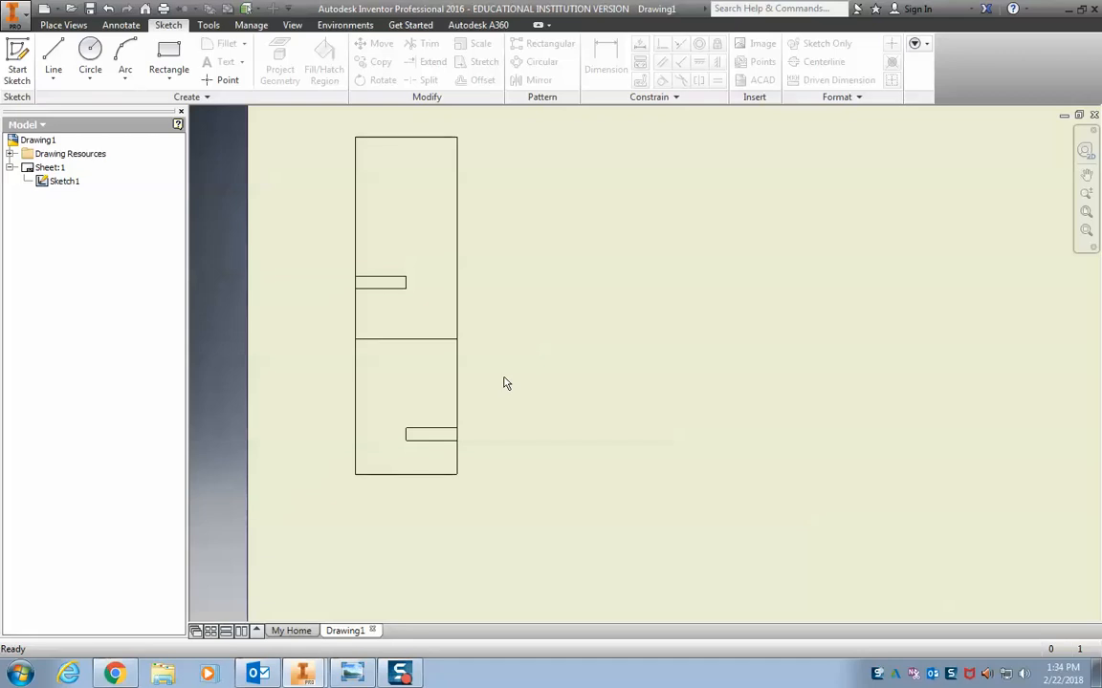
mouse_move(536, 307)
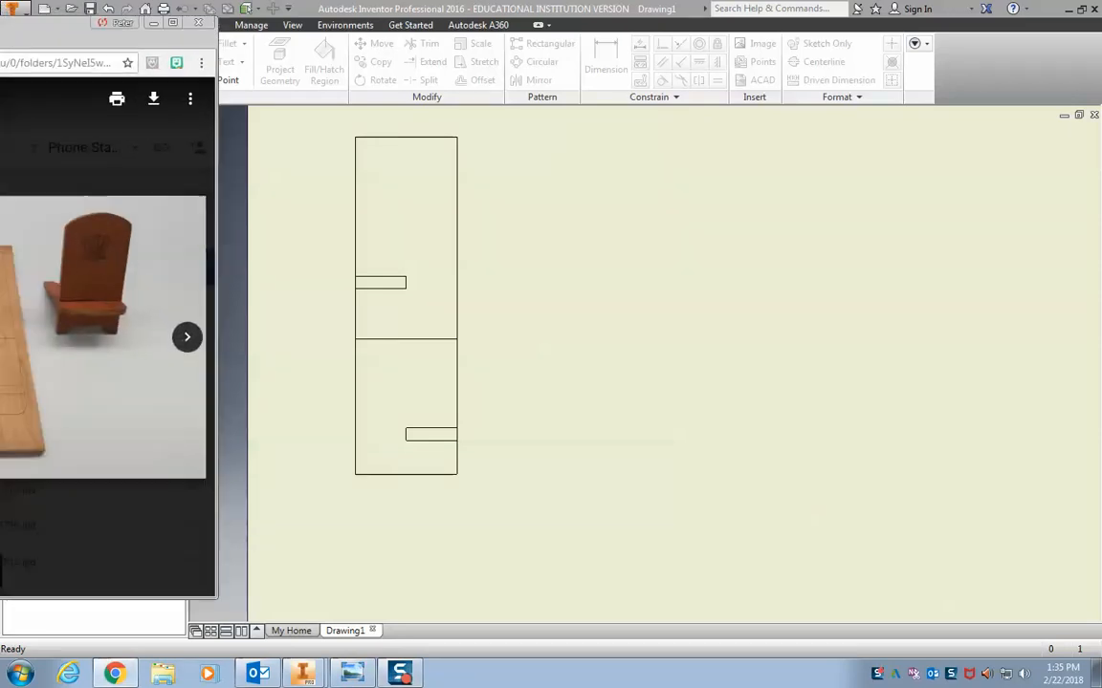
Enlarge the phone-stand reference photo in Google Drive to study the rounded slot
left_click(188, 336)
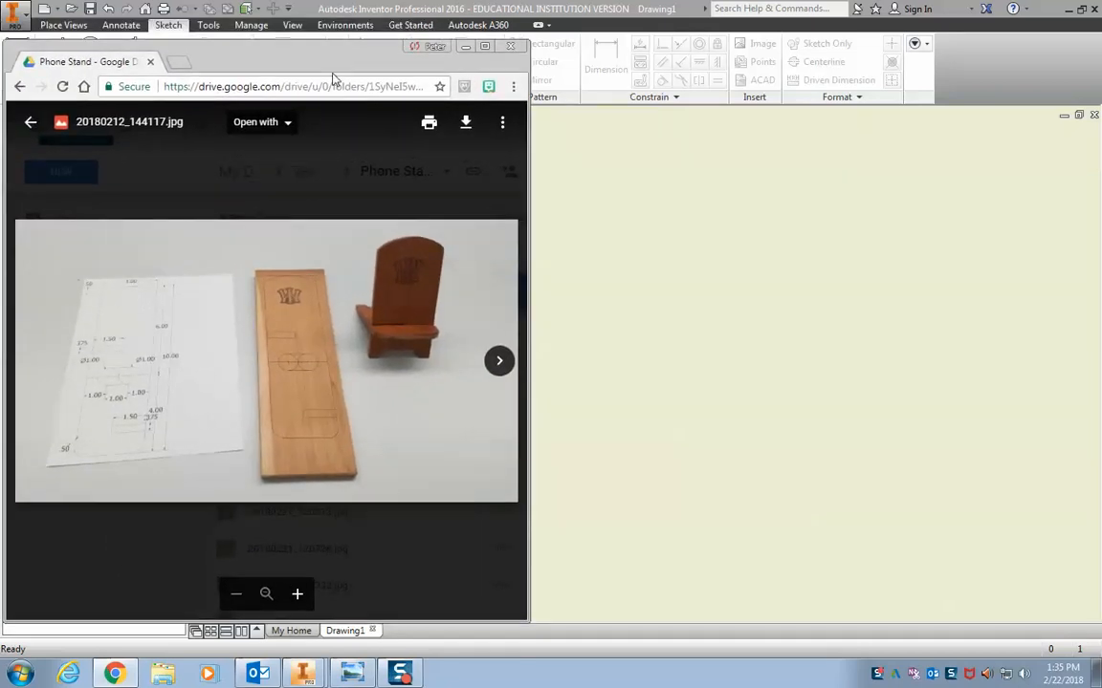
mouse_move(421, 360)
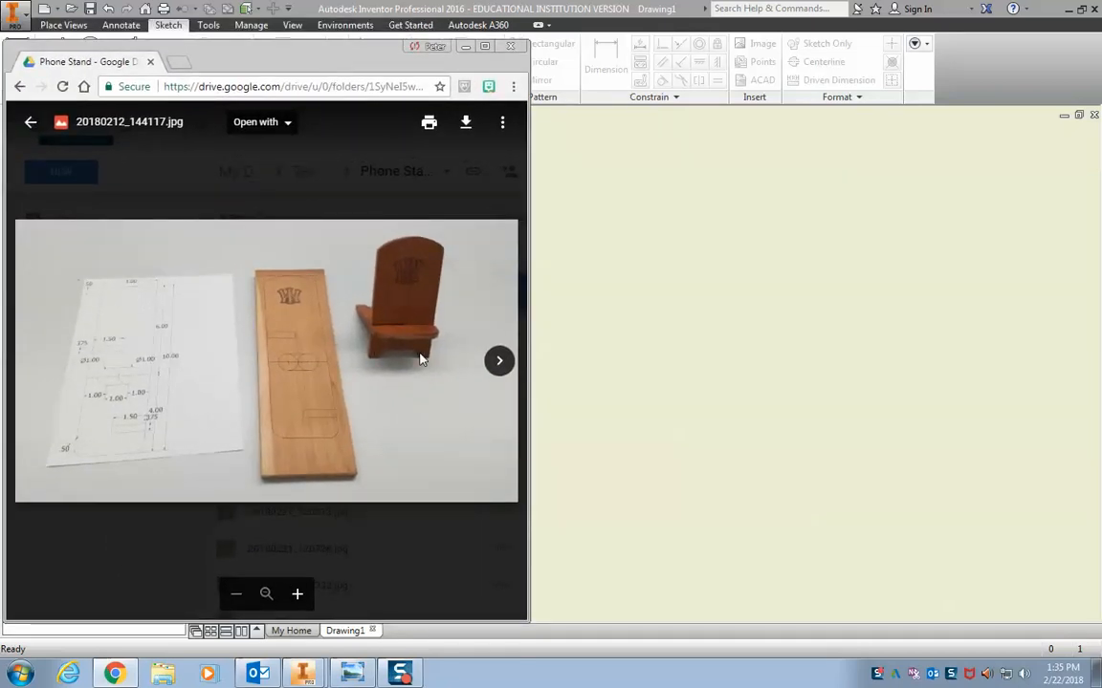
mouse_move(342, 327)
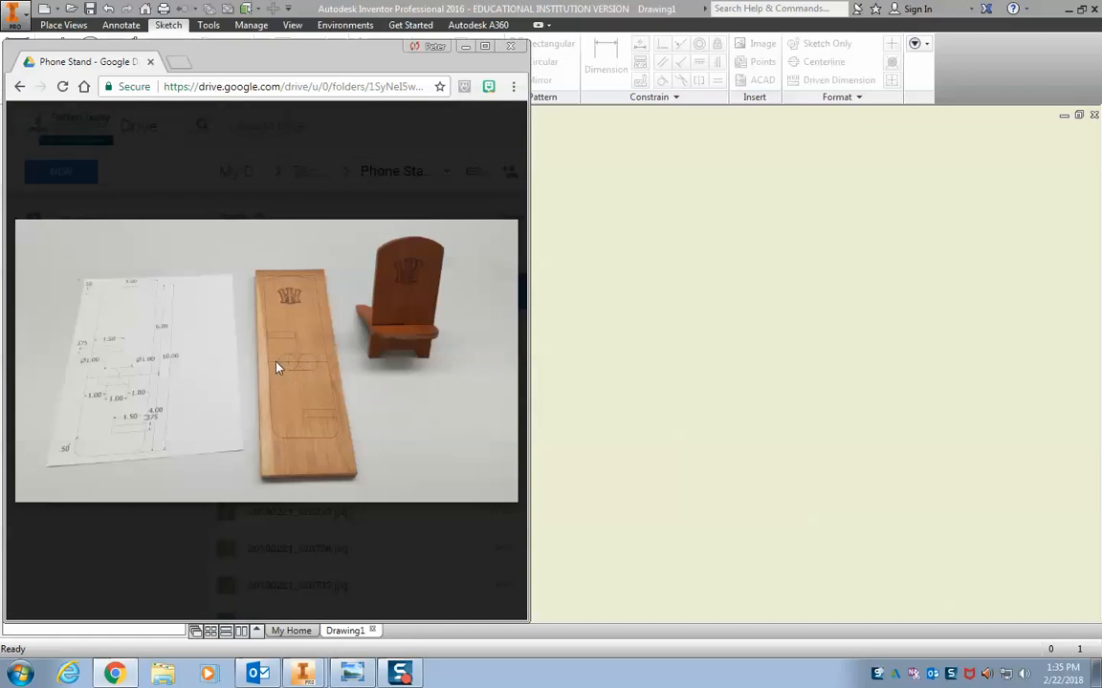
mouse_move(296, 365)
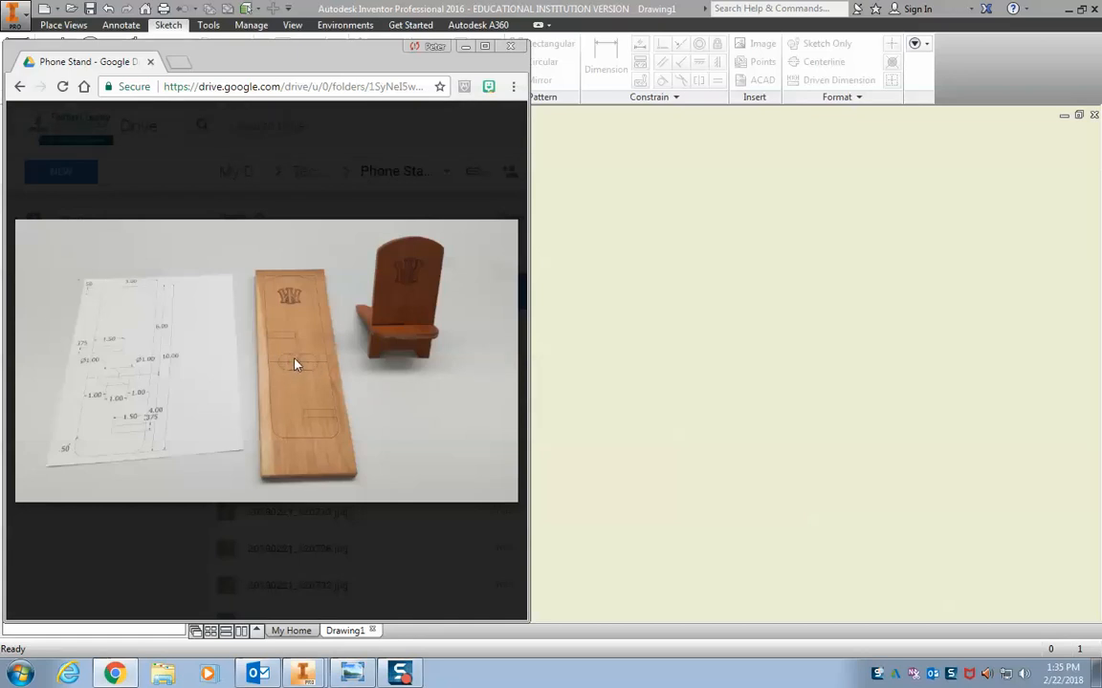
mouse_move(280, 372)
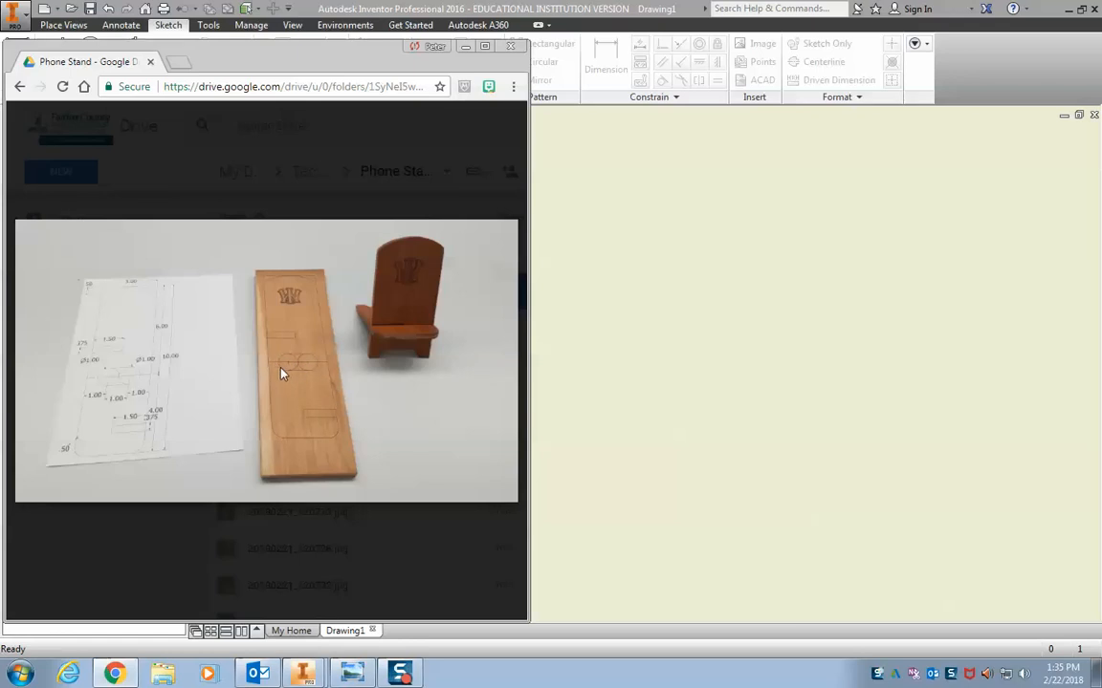
mouse_move(294, 370)
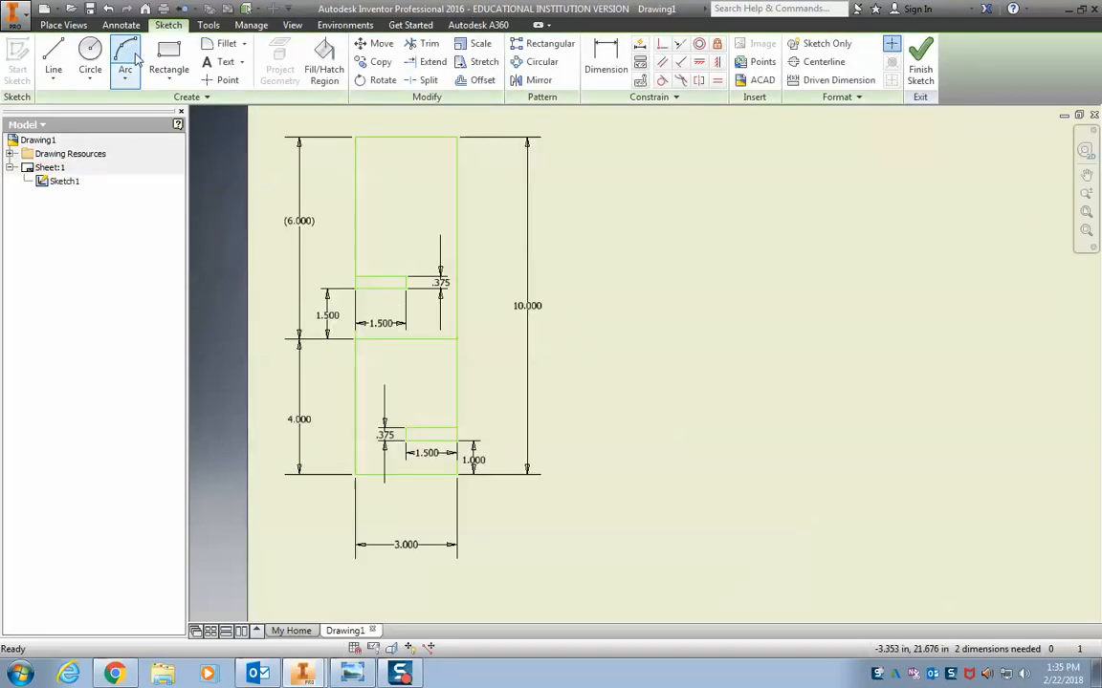
Draw two 1.000 in circles side by side on the board's middle line
left_click(91, 50)
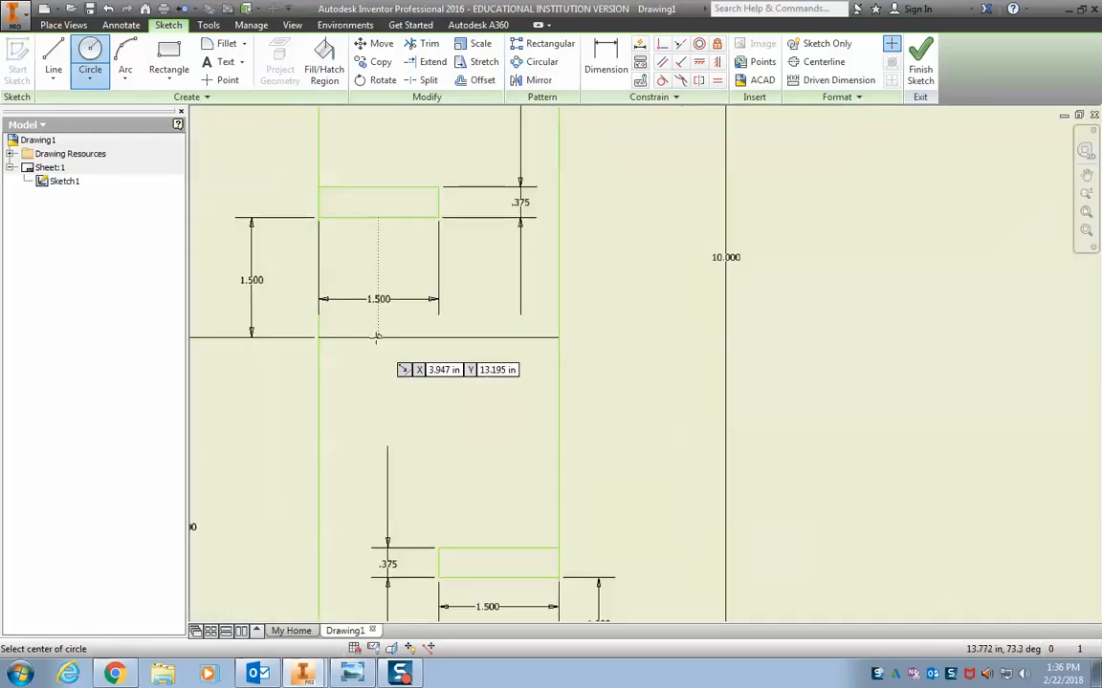
left_click(378, 336)
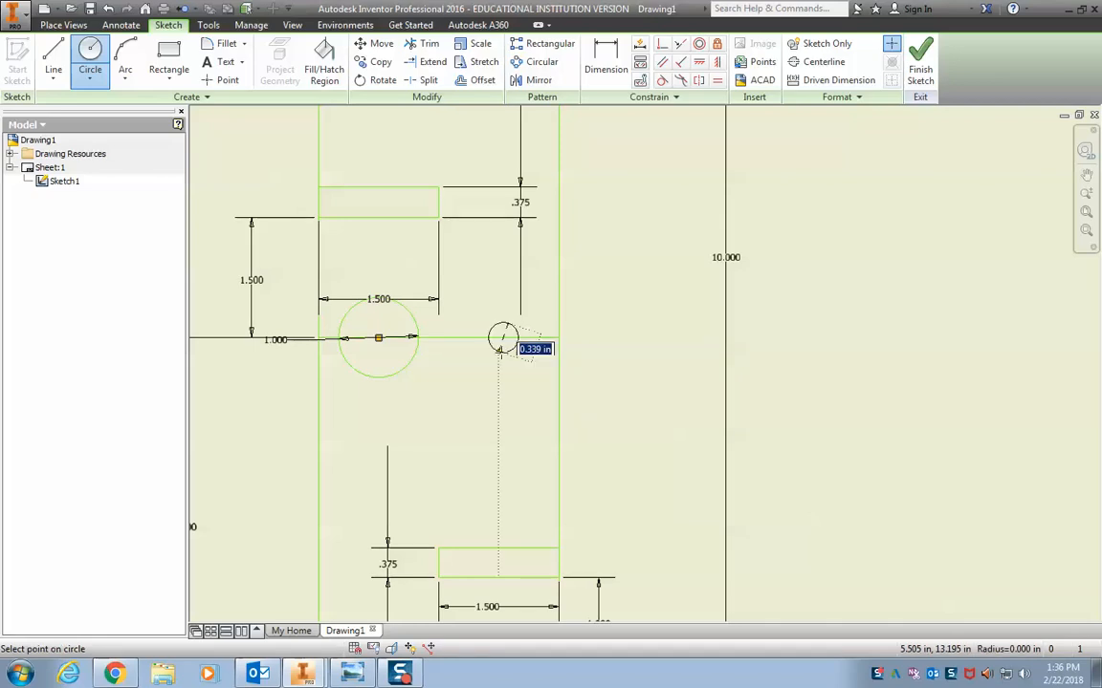
left_click_drag(502, 335, 497, 378)
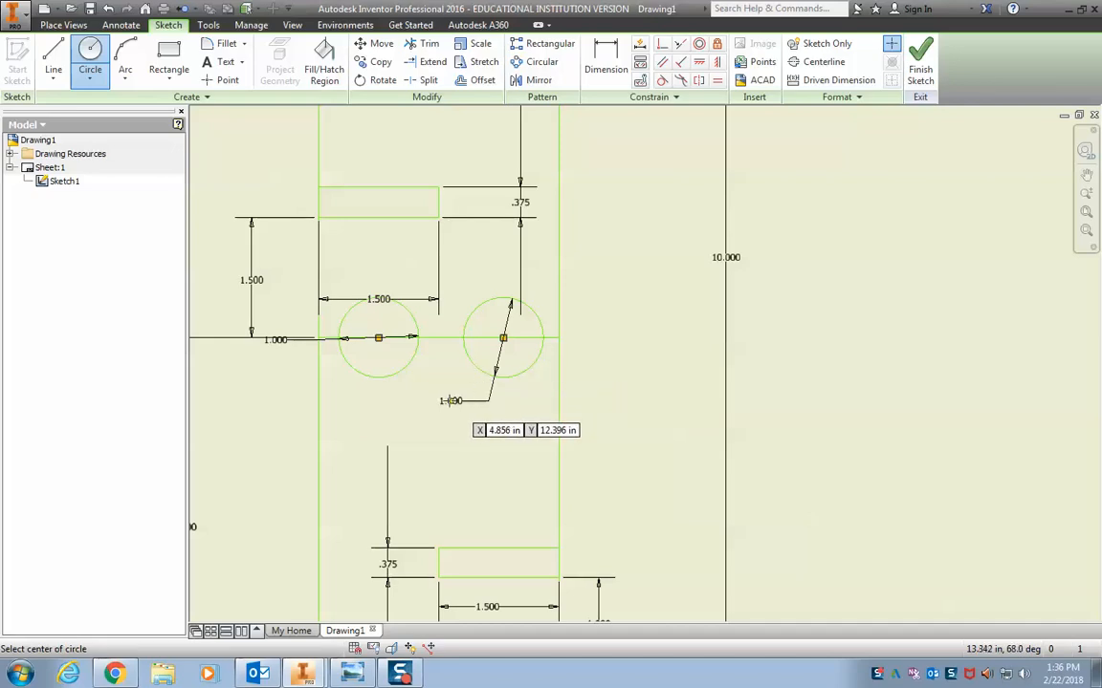
mouse_move(490, 365)
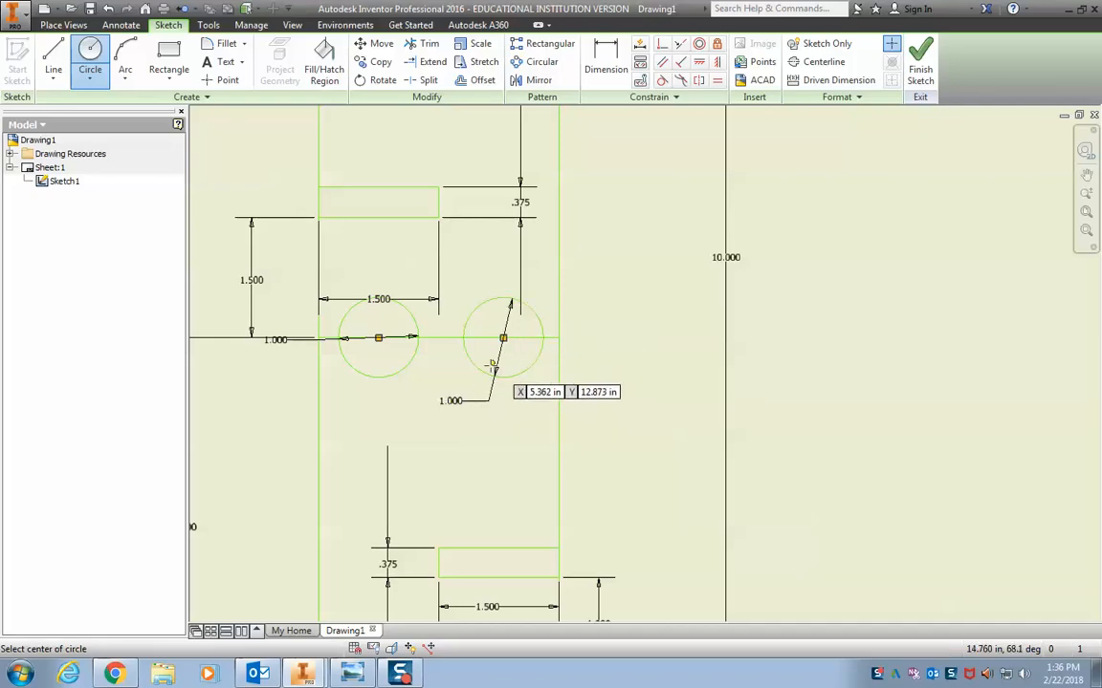
mouse_move(350, 327)
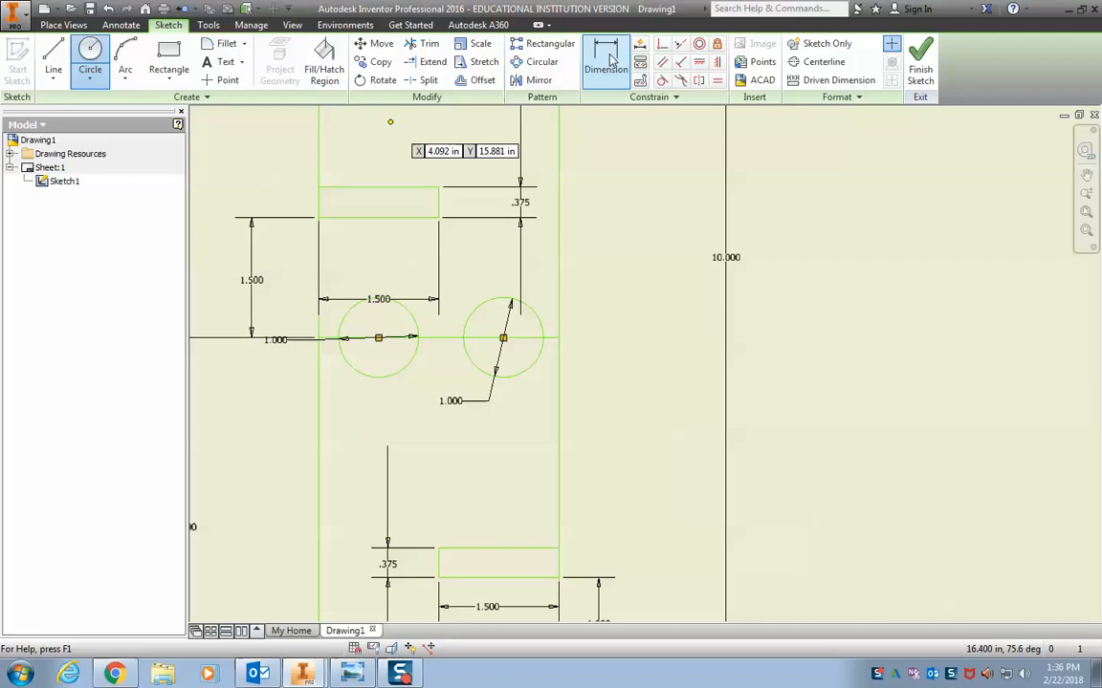
Dimension the circles' spacing and 1.000 edge distances, keeping the extra dimension as driven
left_click(606, 61)
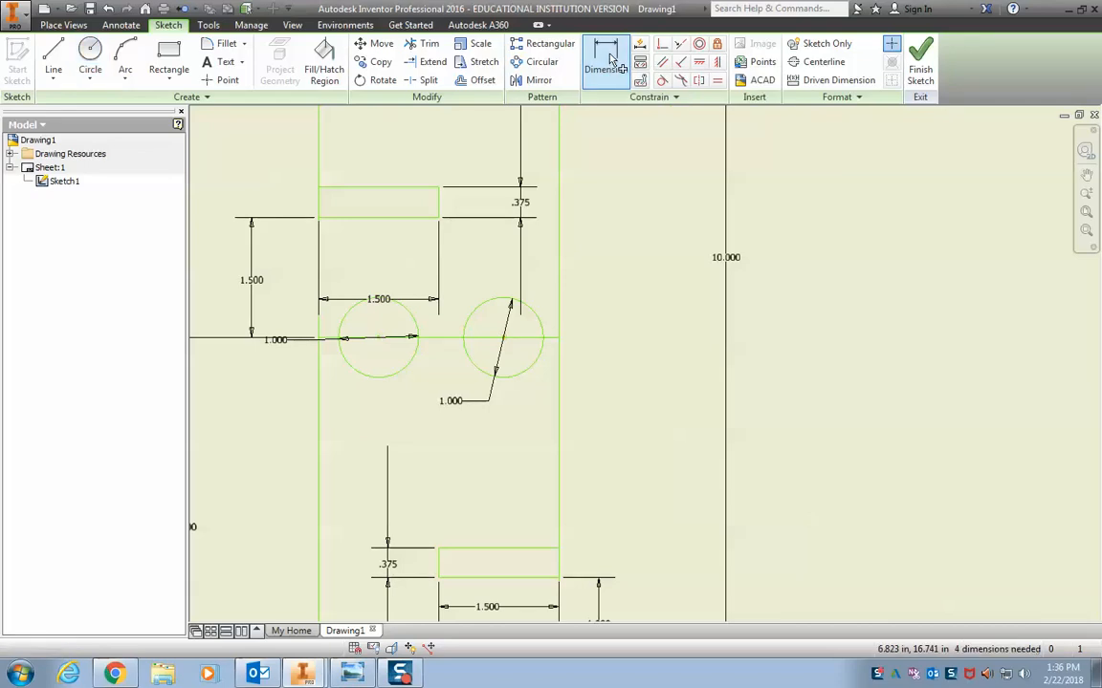
left_click(605, 62)
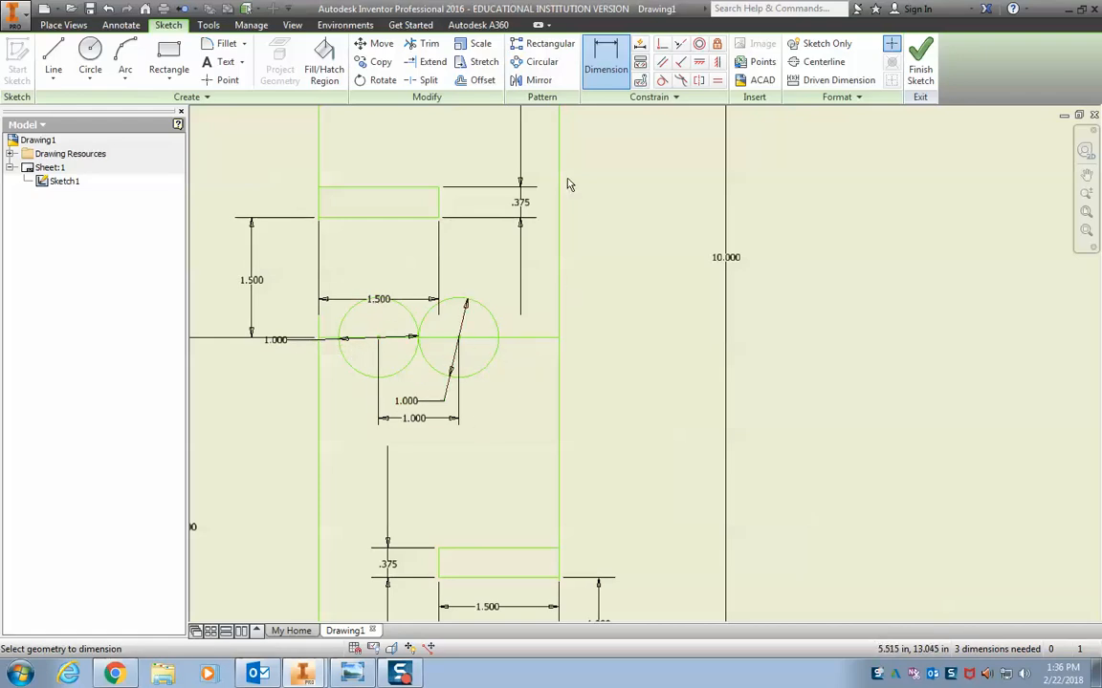
mouse_move(523, 339)
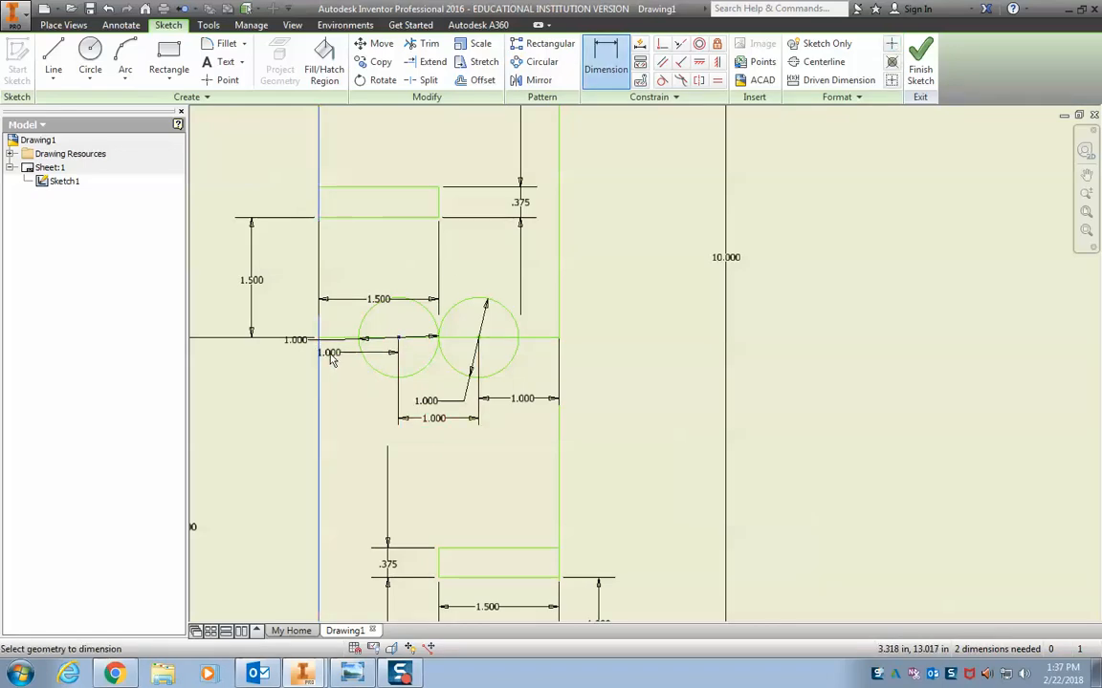
left_click(329, 353)
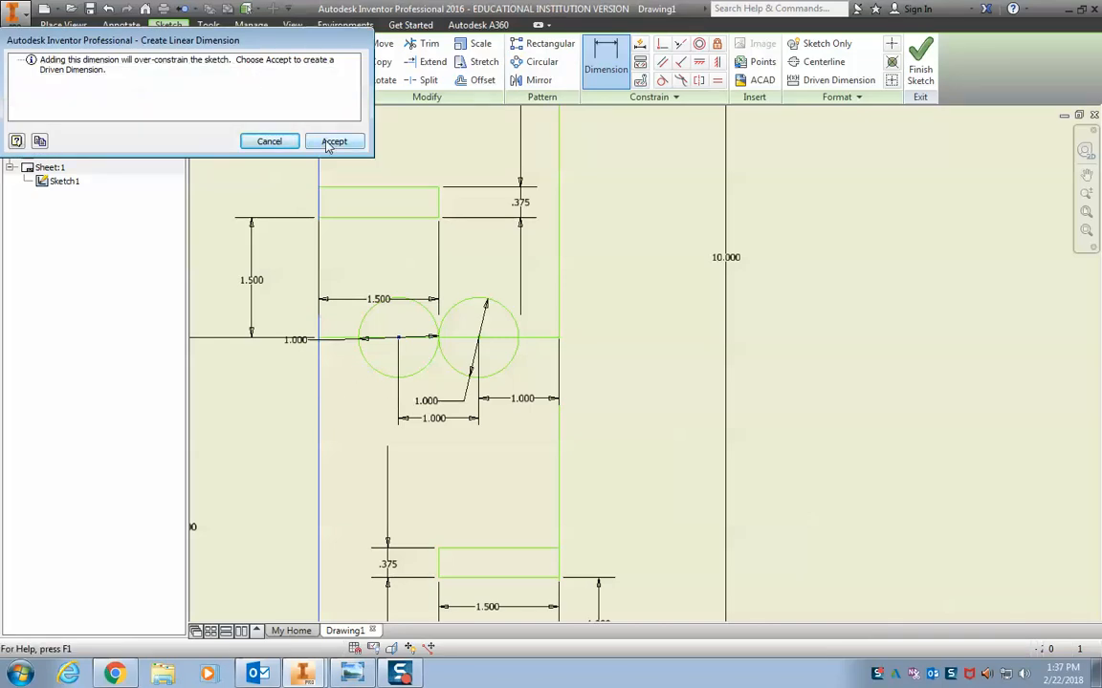
left_click(335, 141)
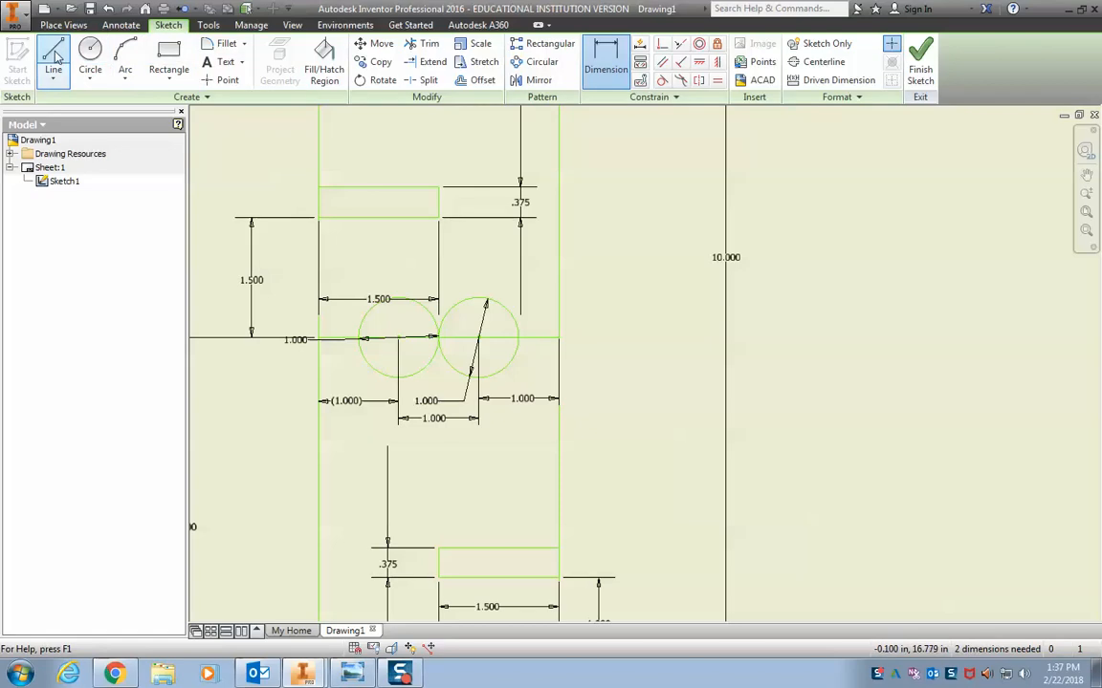
Join both circles' tops and bottoms with tangent lines, then recheck the reference photo
left_click(54, 61)
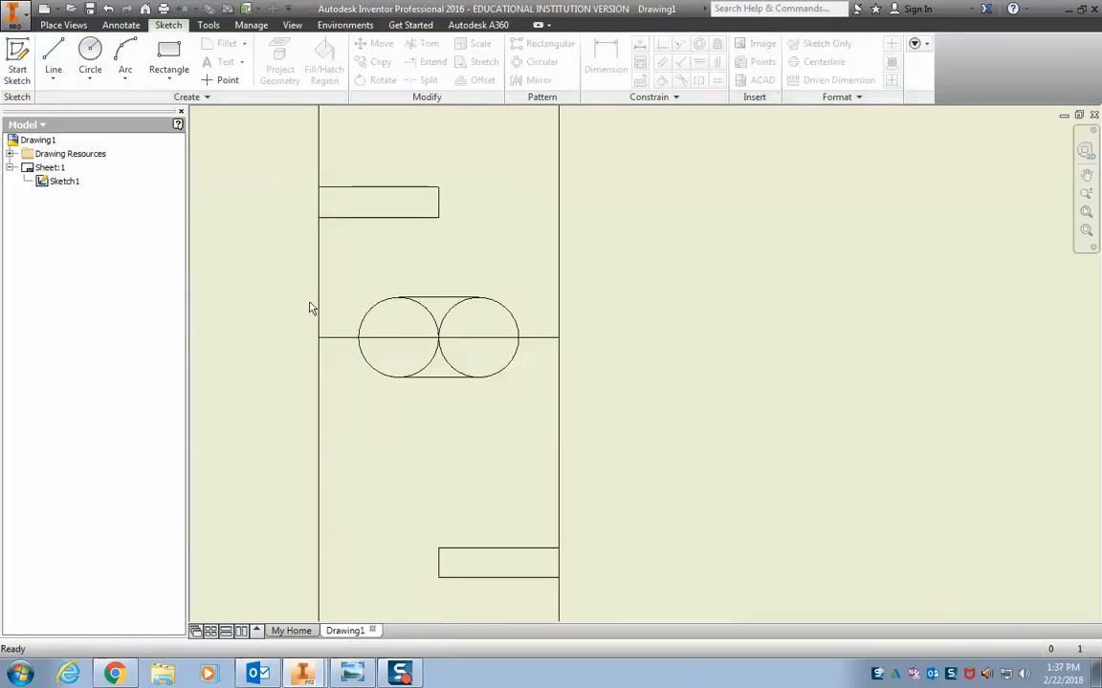
left_click(61, 181)
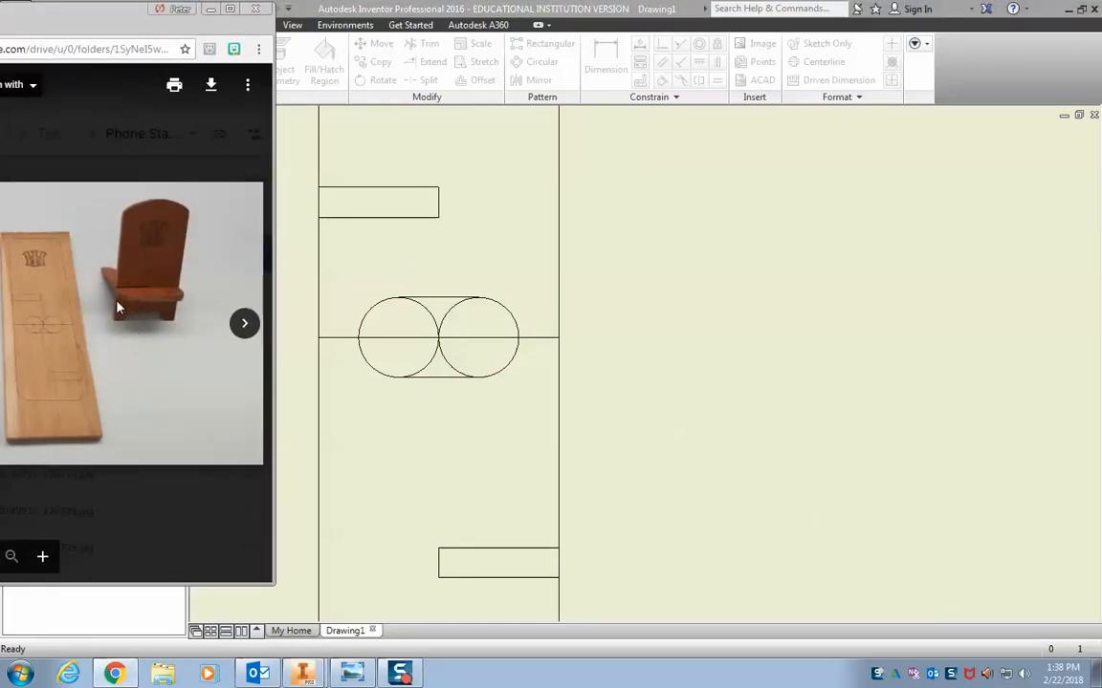
mouse_move(156, 315)
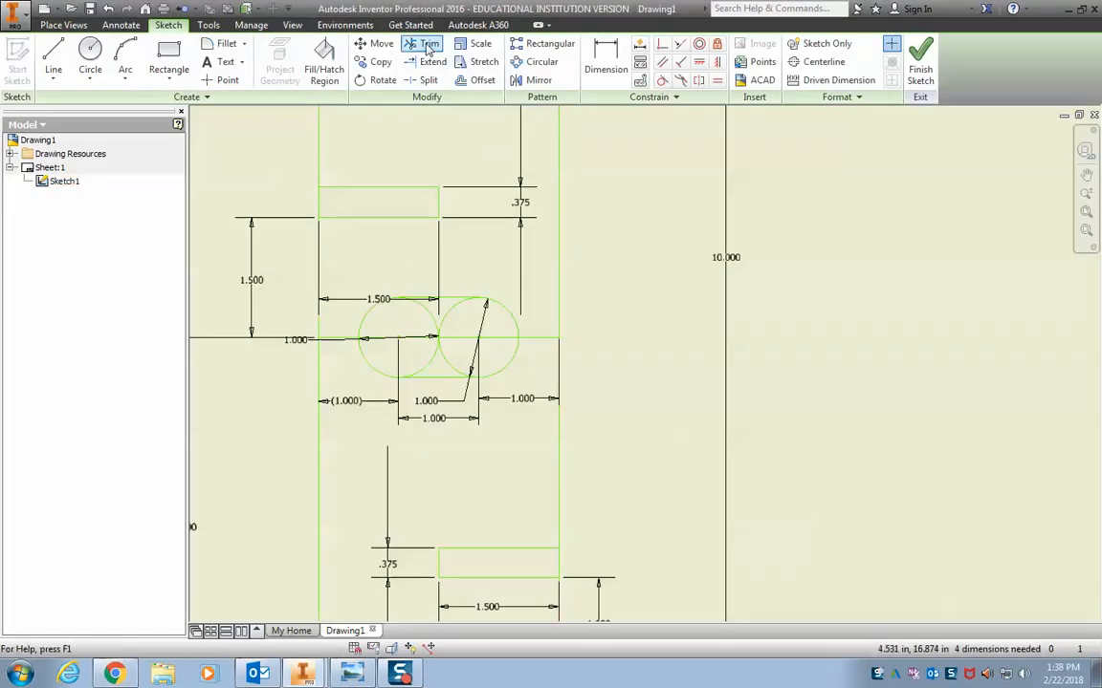
mouse_move(421, 45)
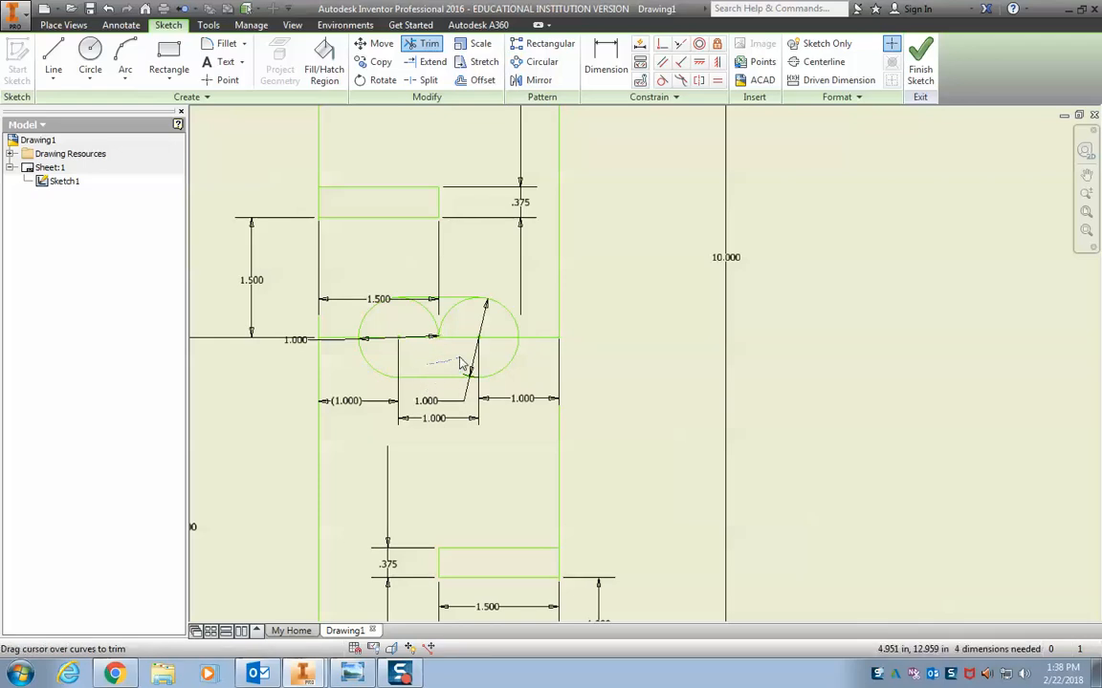
Trim the inner circle arcs and middle line, reposition the view, and reopen the sketch
left_click(455, 361)
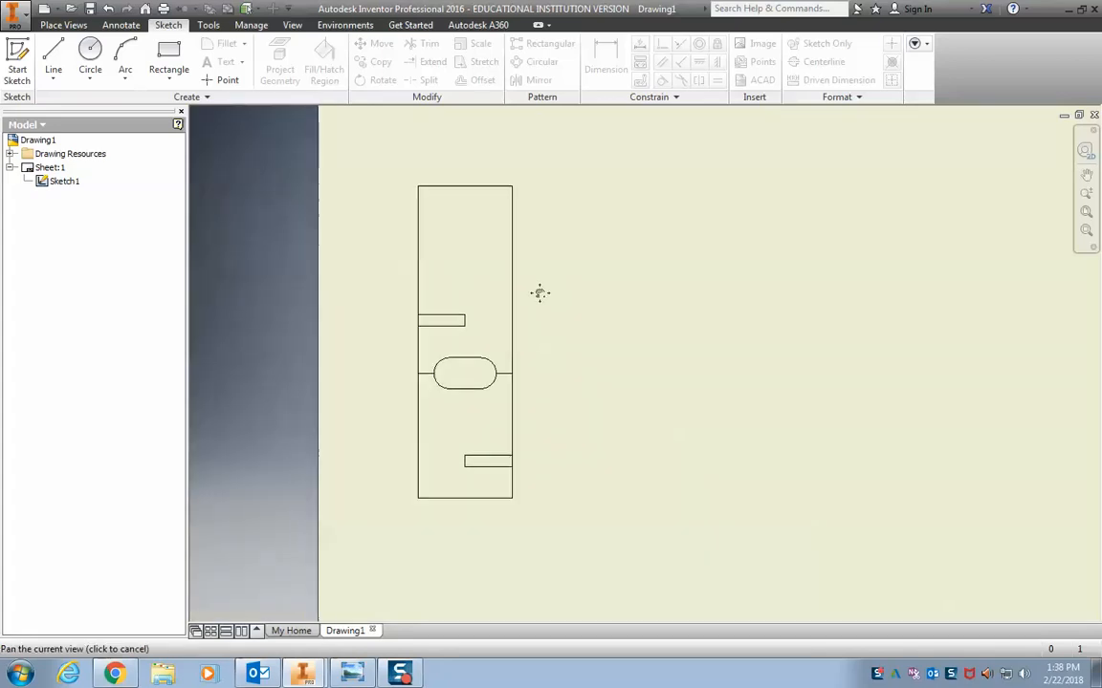
left_click(61, 182)
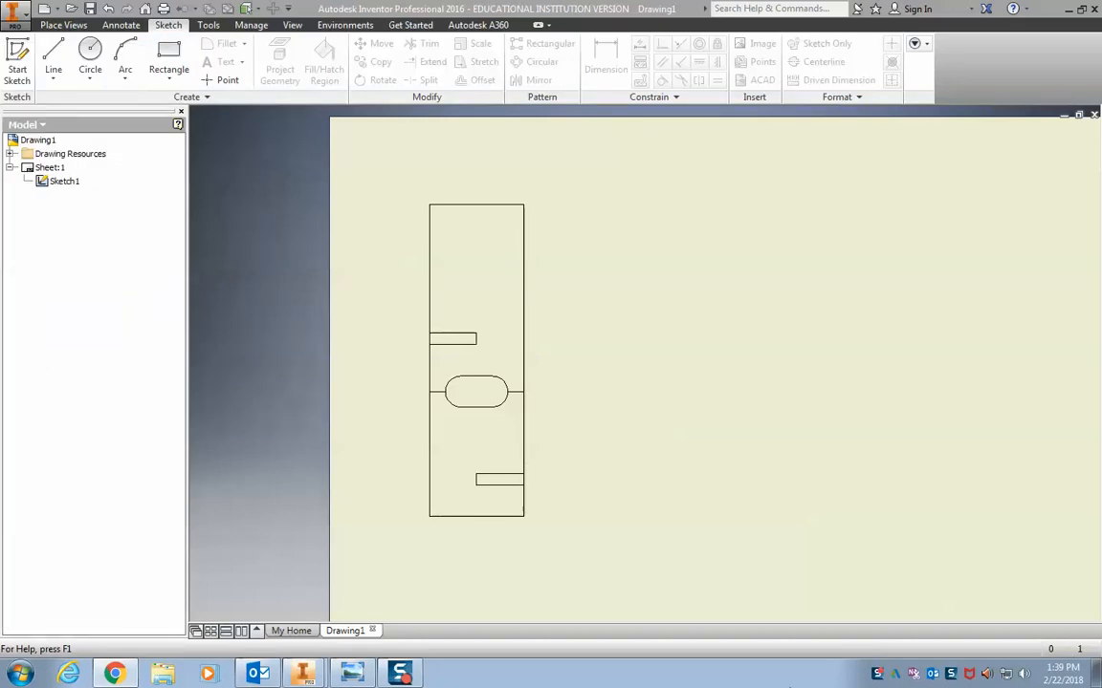
left_click(91, 54)
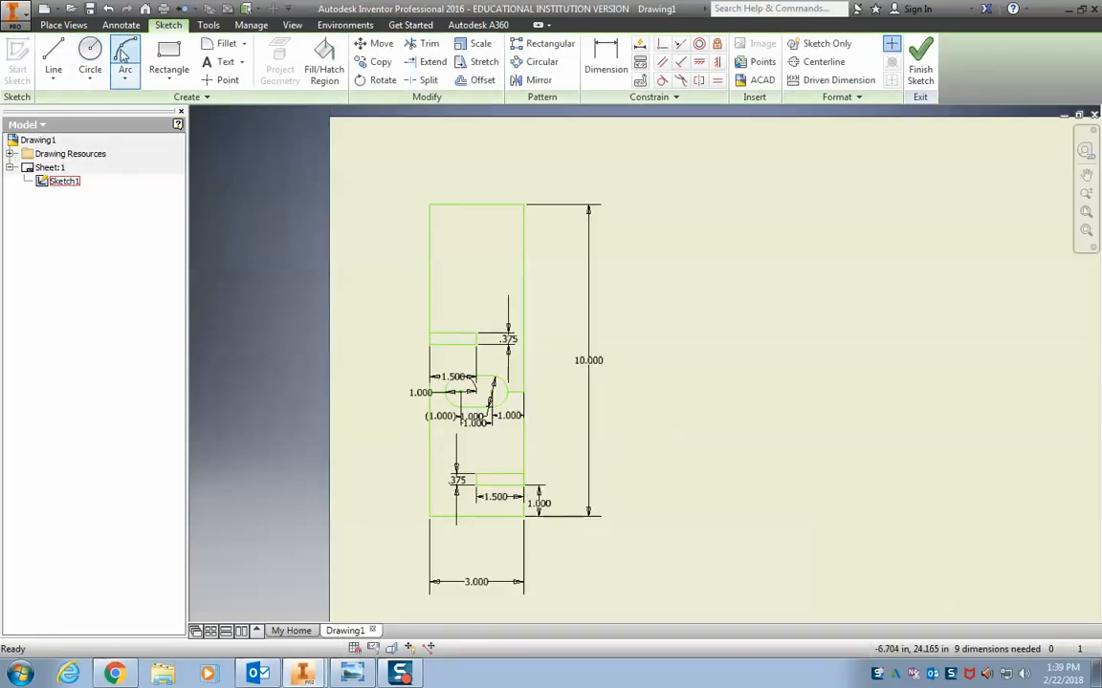
Start a 0.5 in radius fillet for the board's bottom corners
left_click(125, 50)
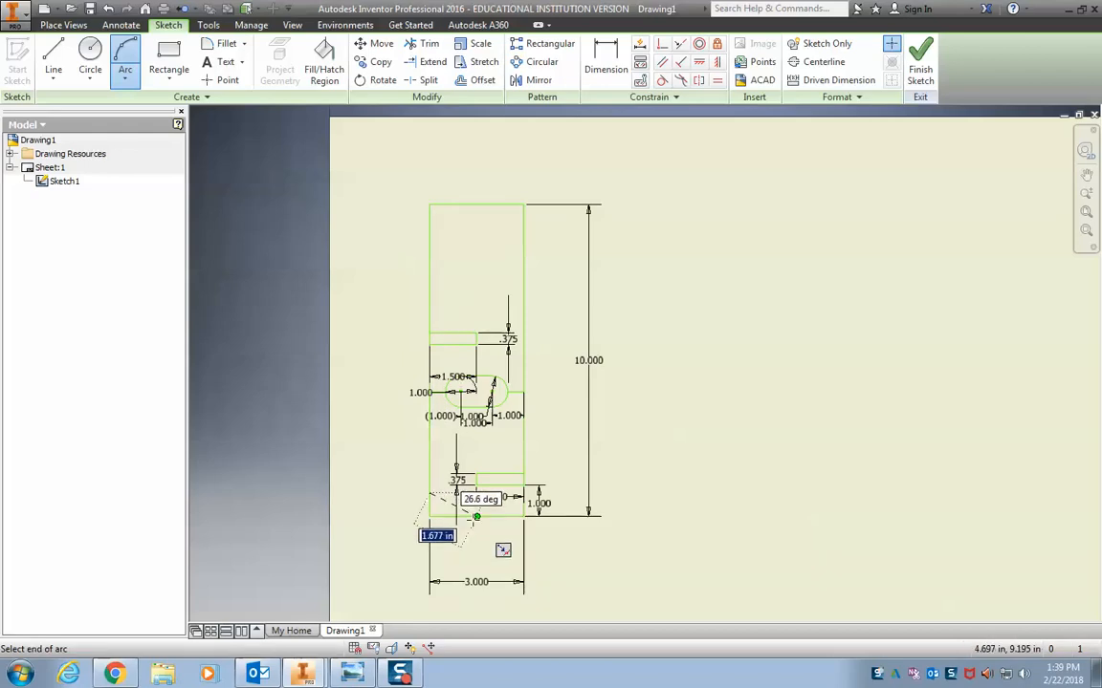
mouse_move(450, 531)
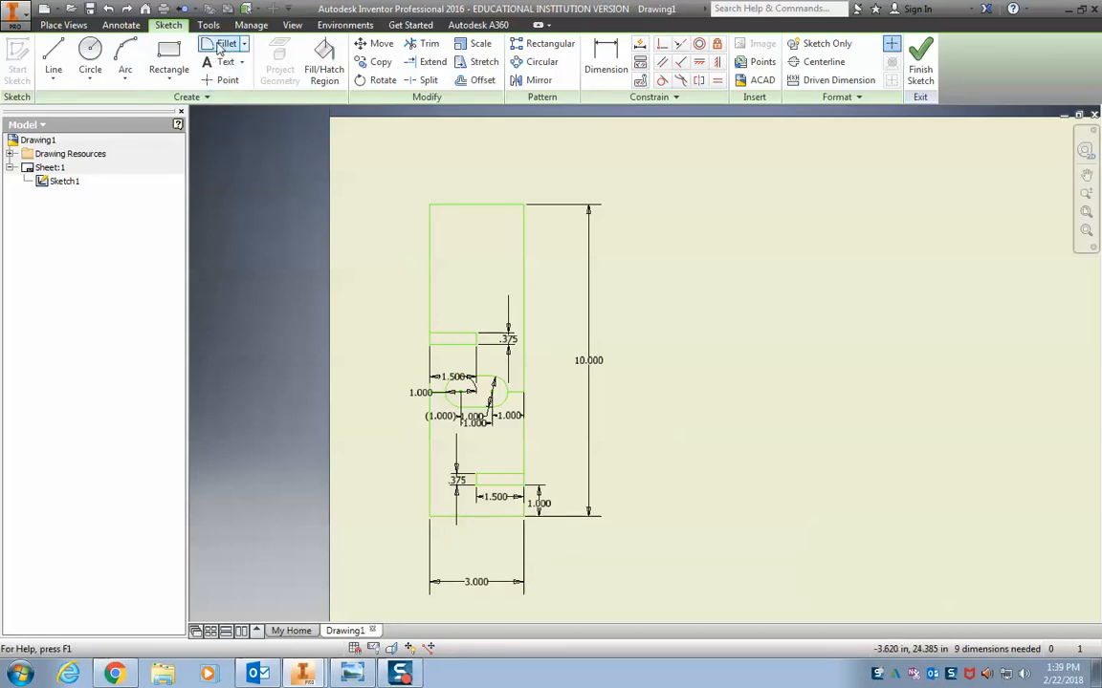
mouse_move(227, 45)
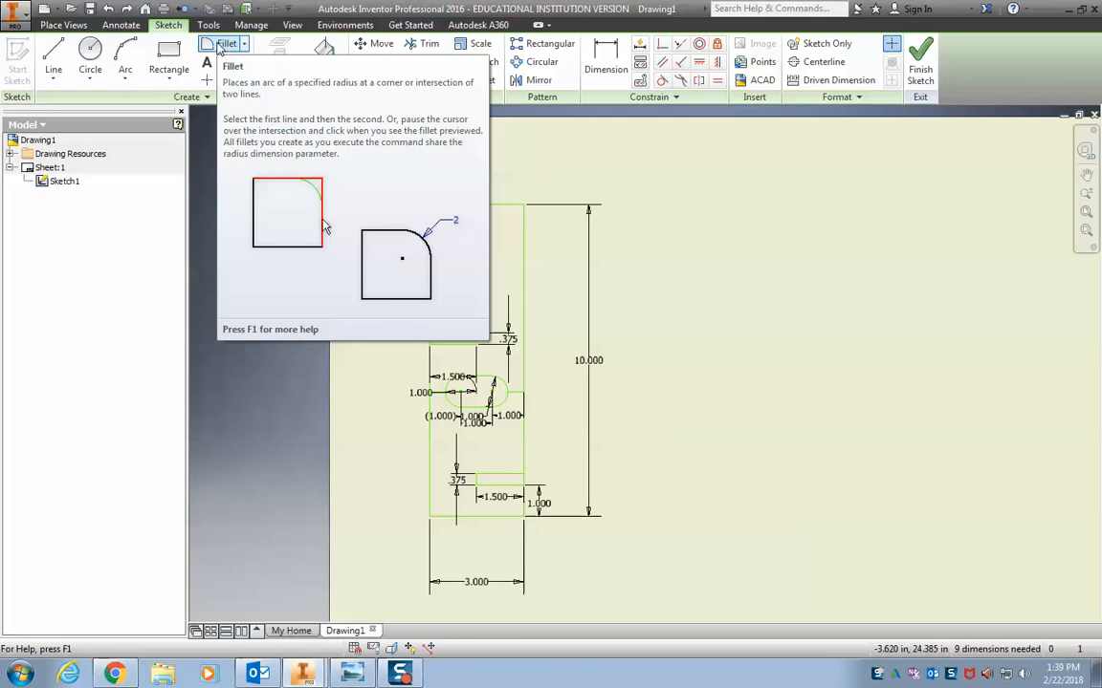
left_click(224, 45)
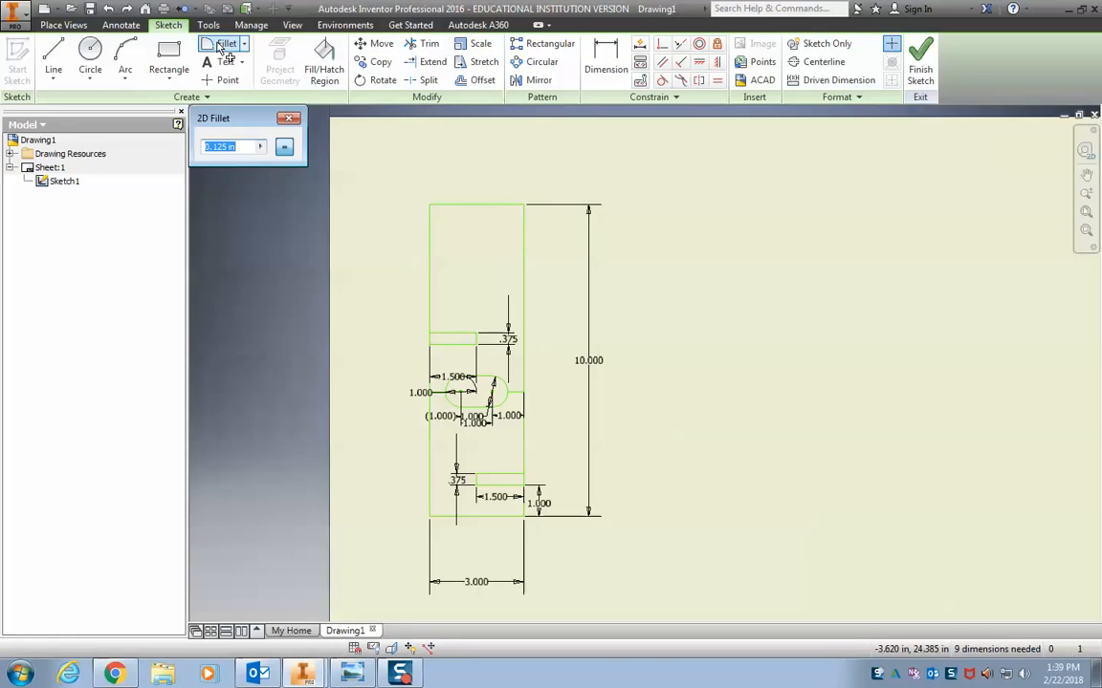
type("0.5")
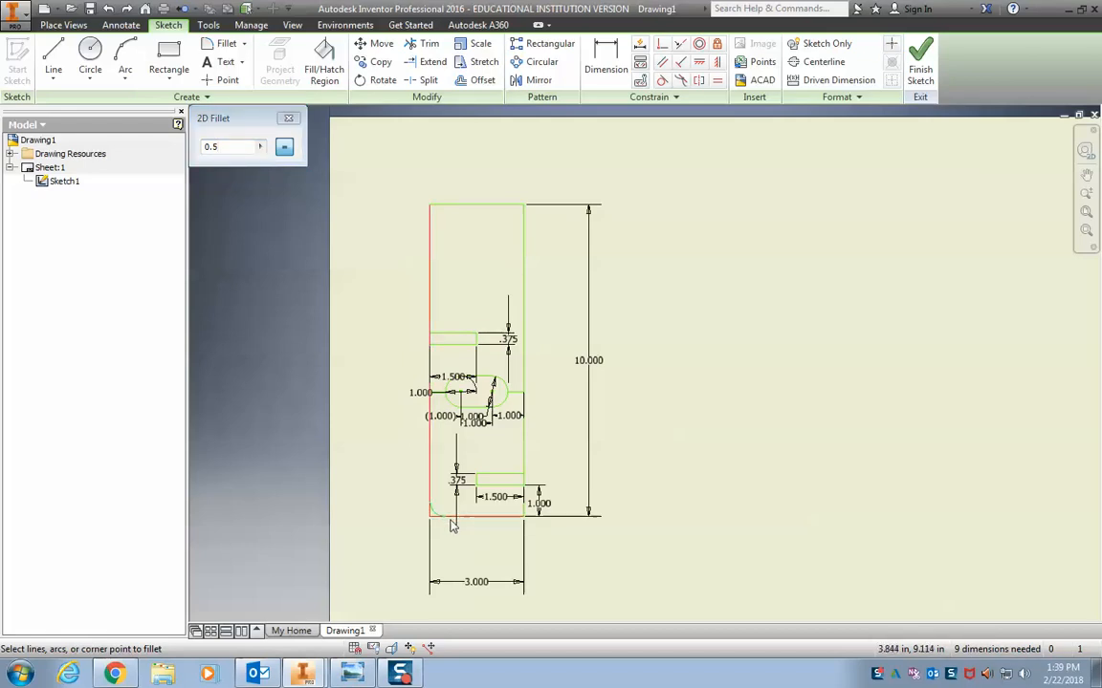
mouse_move(444, 523)
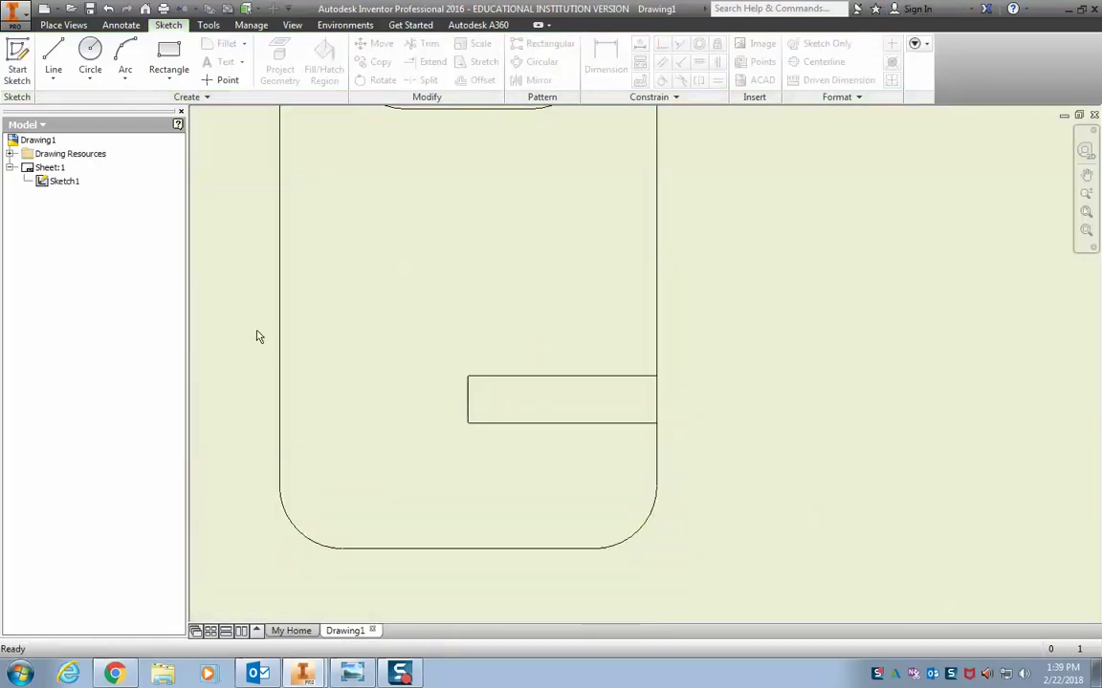
mouse_move(316, 568)
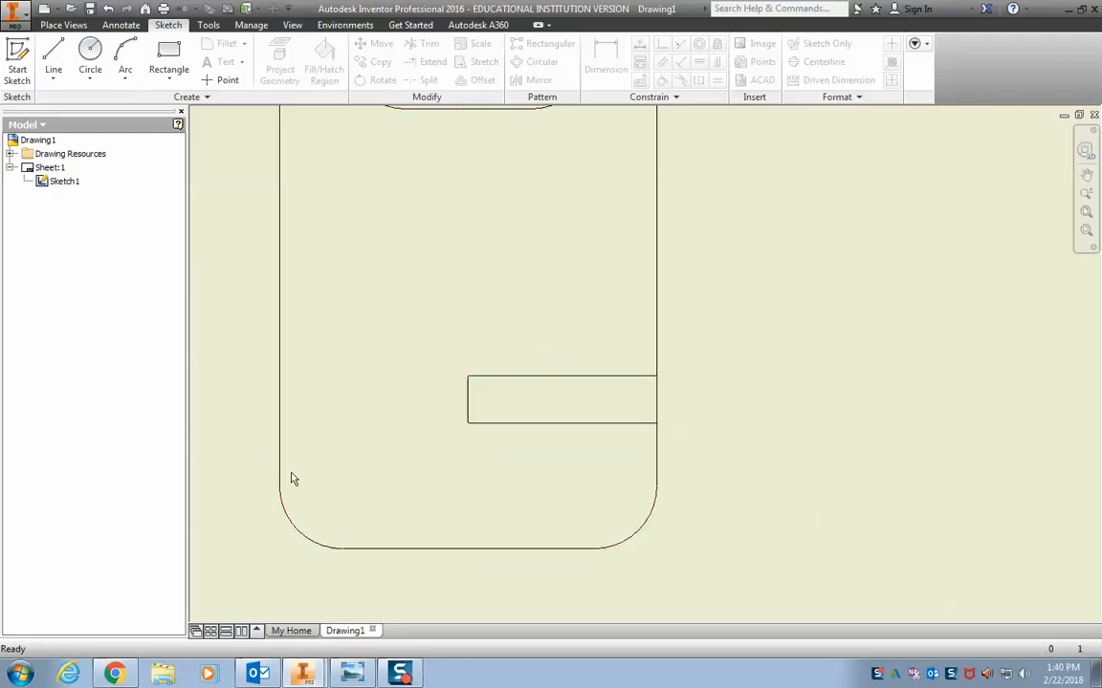
Draw a horizontal line spanning the board just below its top edge
left_click(93, 56)
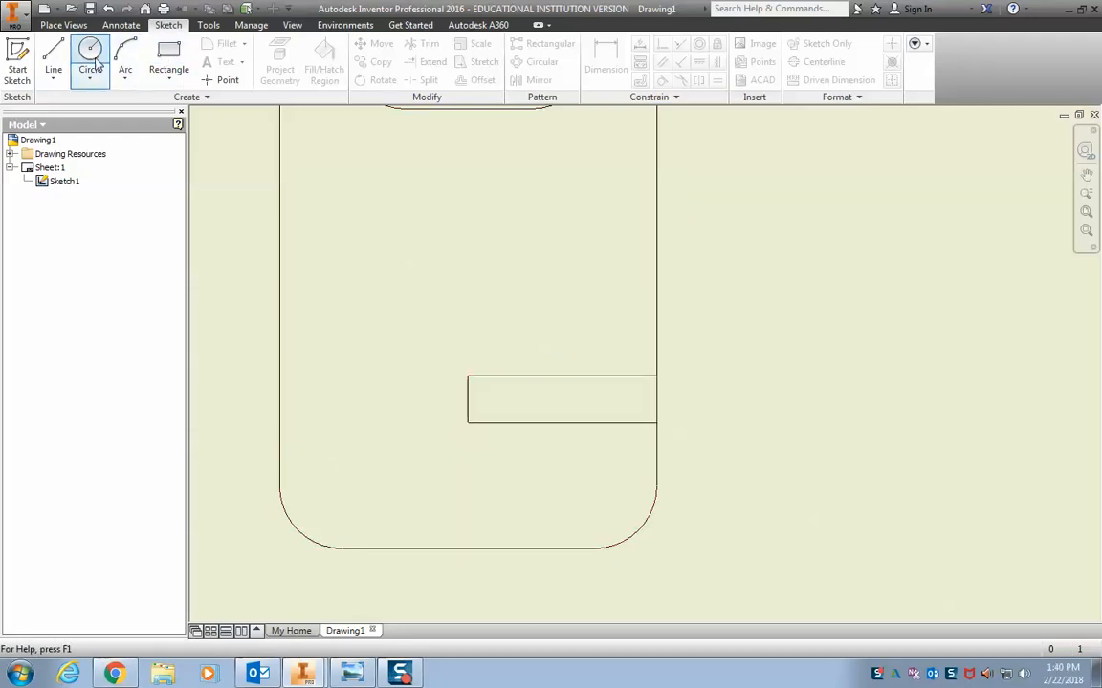
left_click(94, 58)
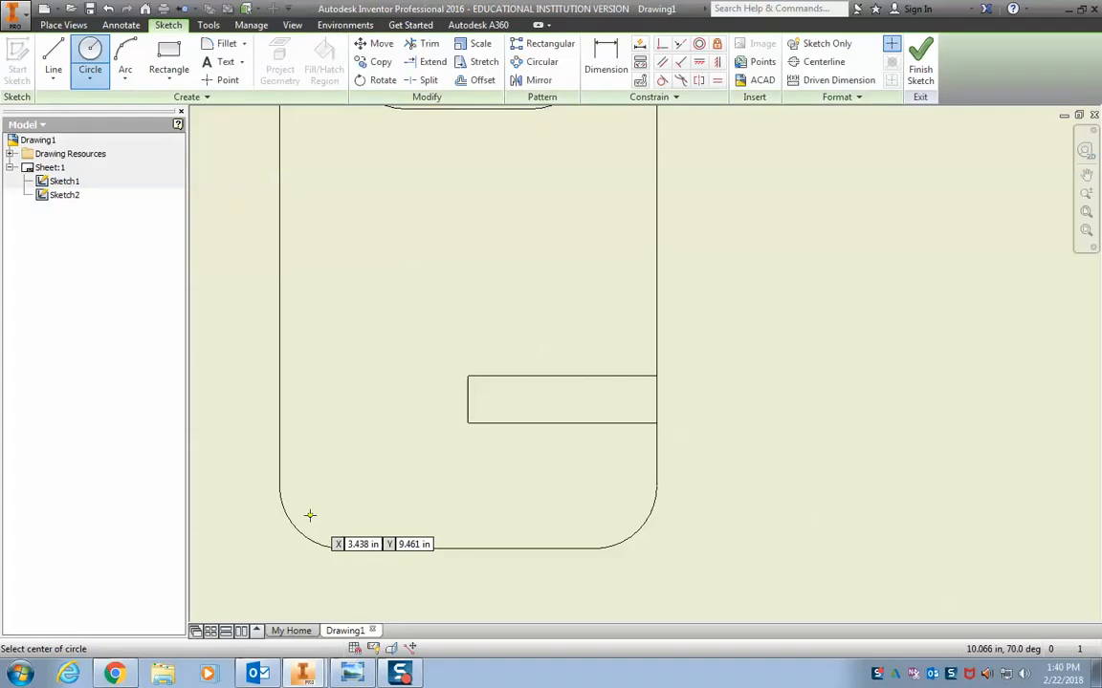
mouse_move(283, 408)
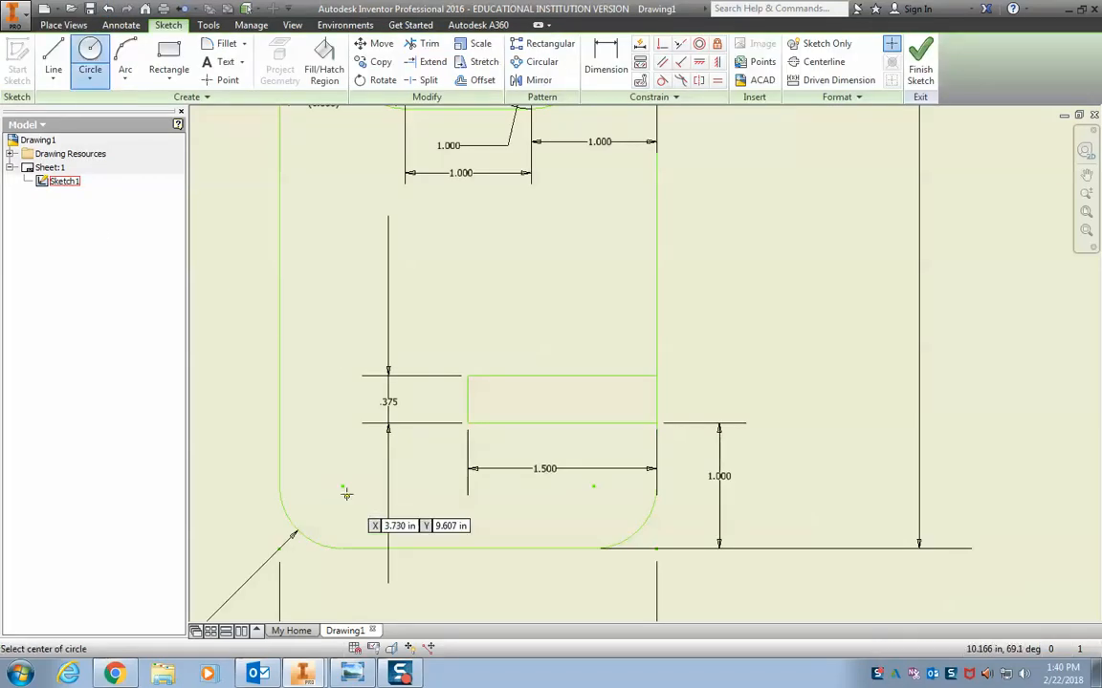
left_click(342, 487)
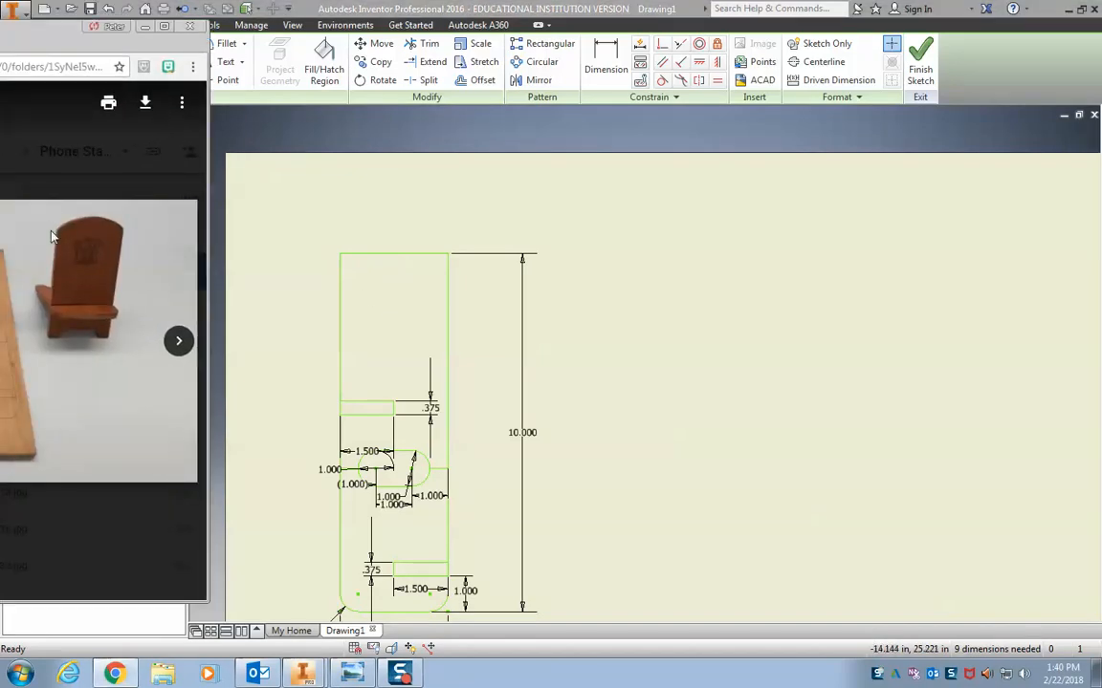
mouse_move(69, 45)
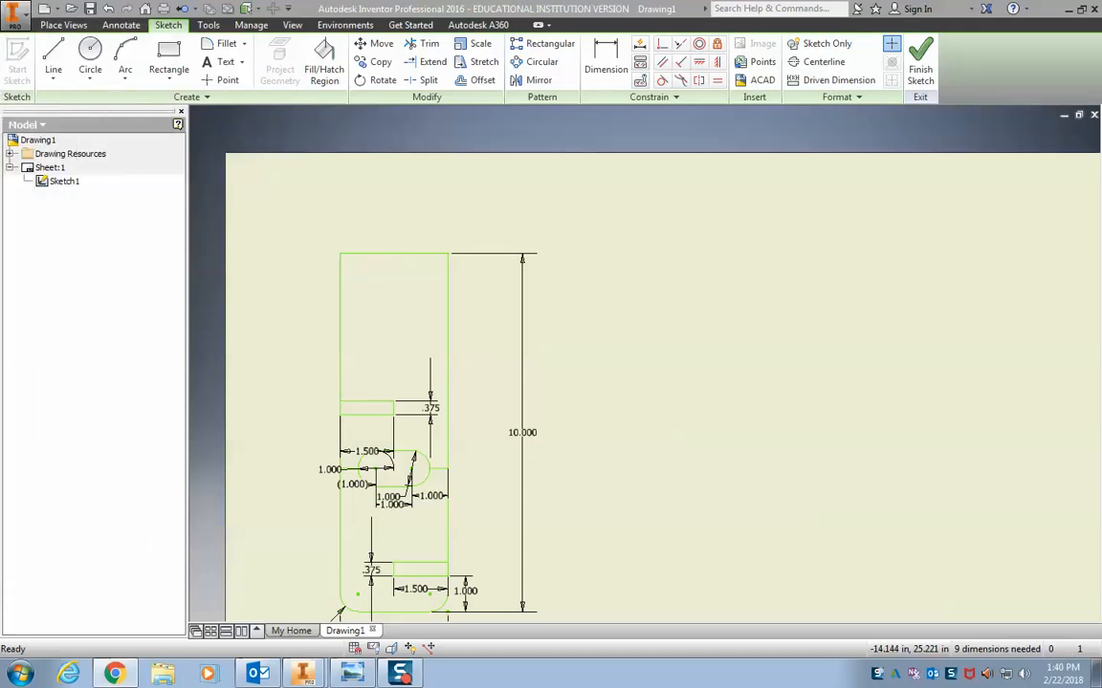
left_click(55, 57)
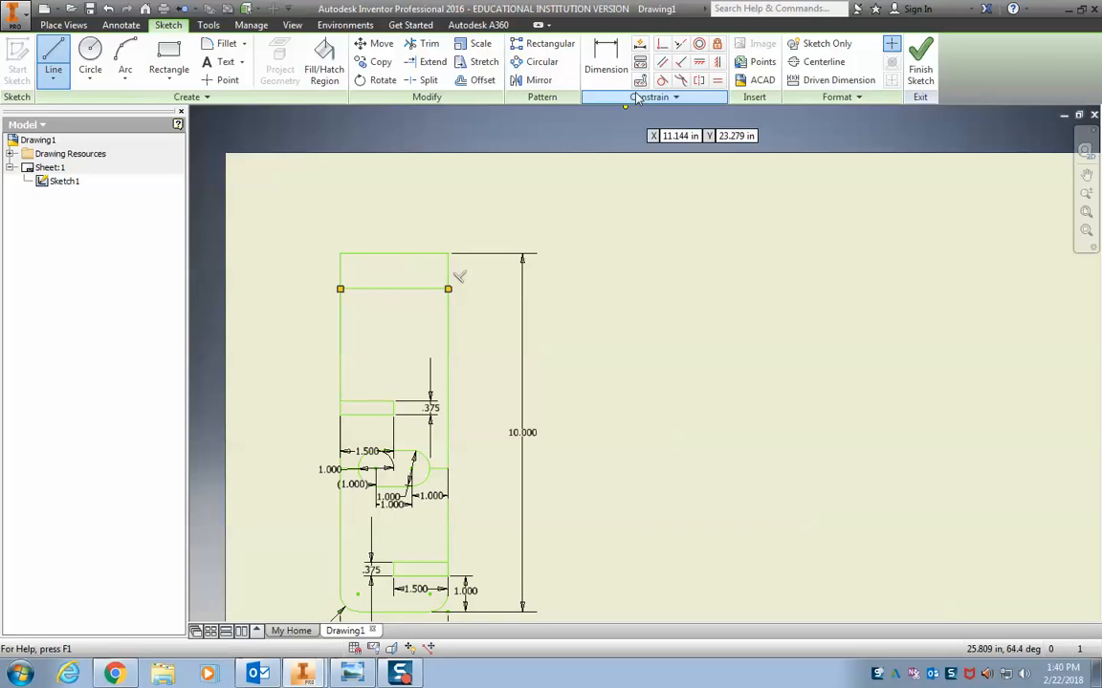
Dimension the top line 0.5 below the board's top edge and add an arc across the top
left_click(604, 61)
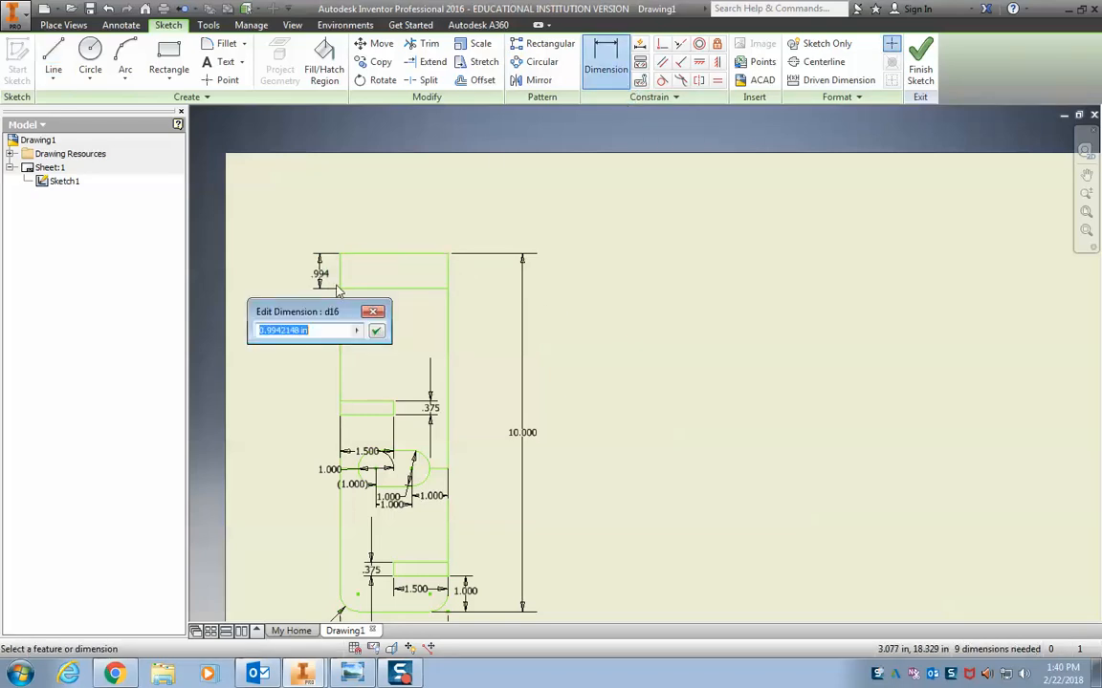
type(".5")
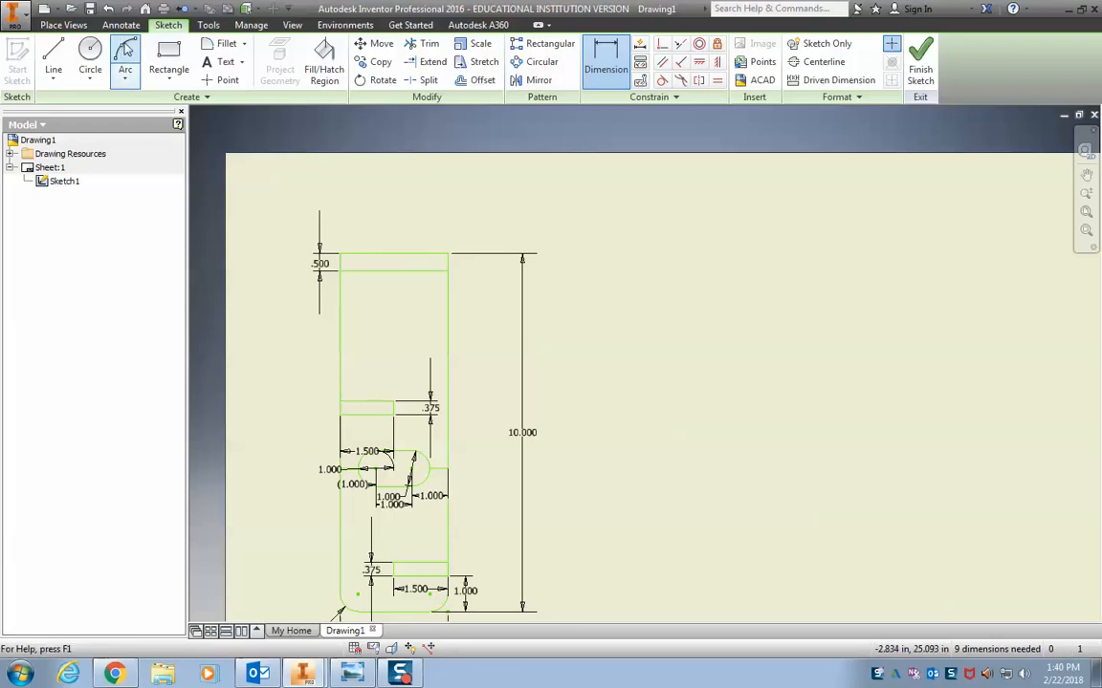
left_click(124, 59)
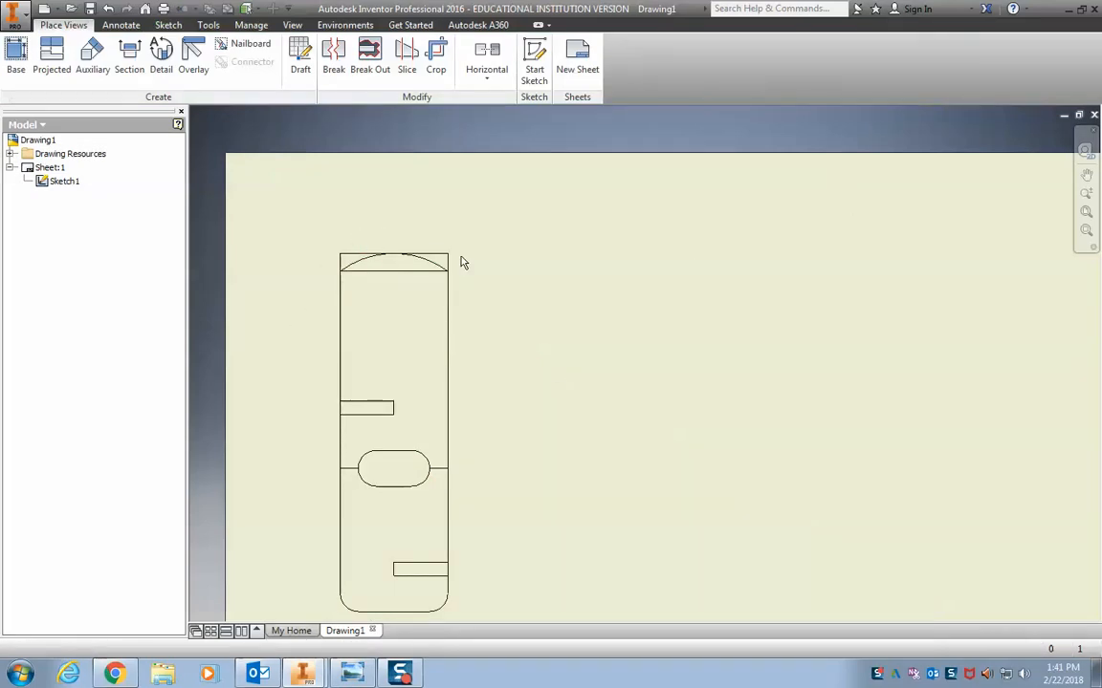
mouse_move(367, 282)
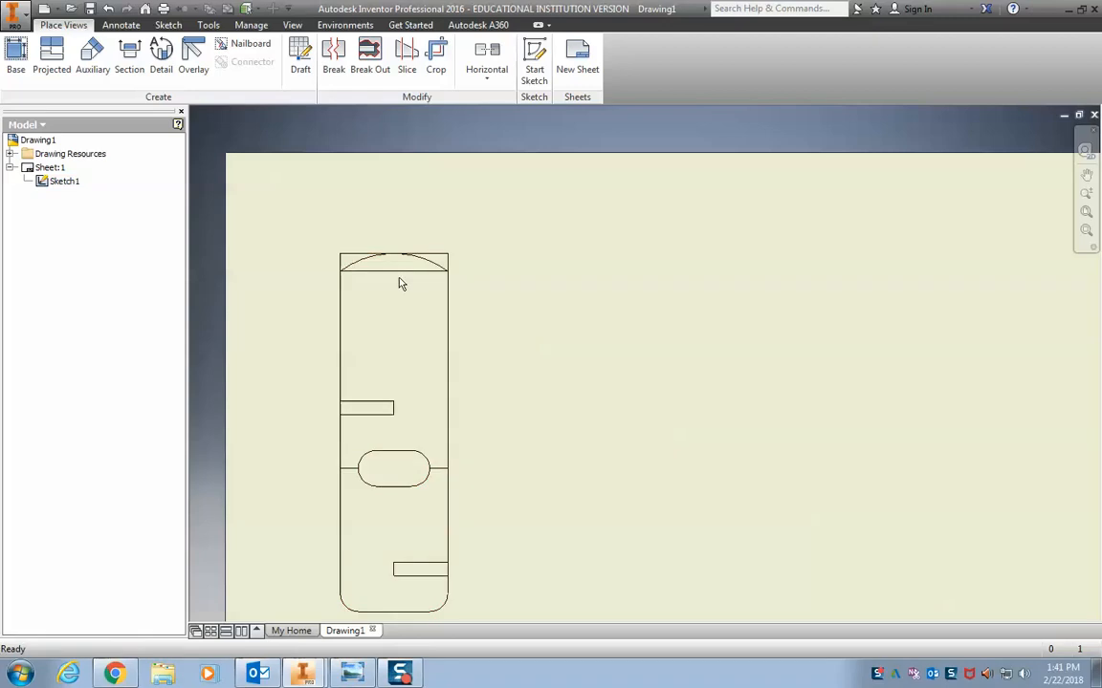
mouse_move(423, 294)
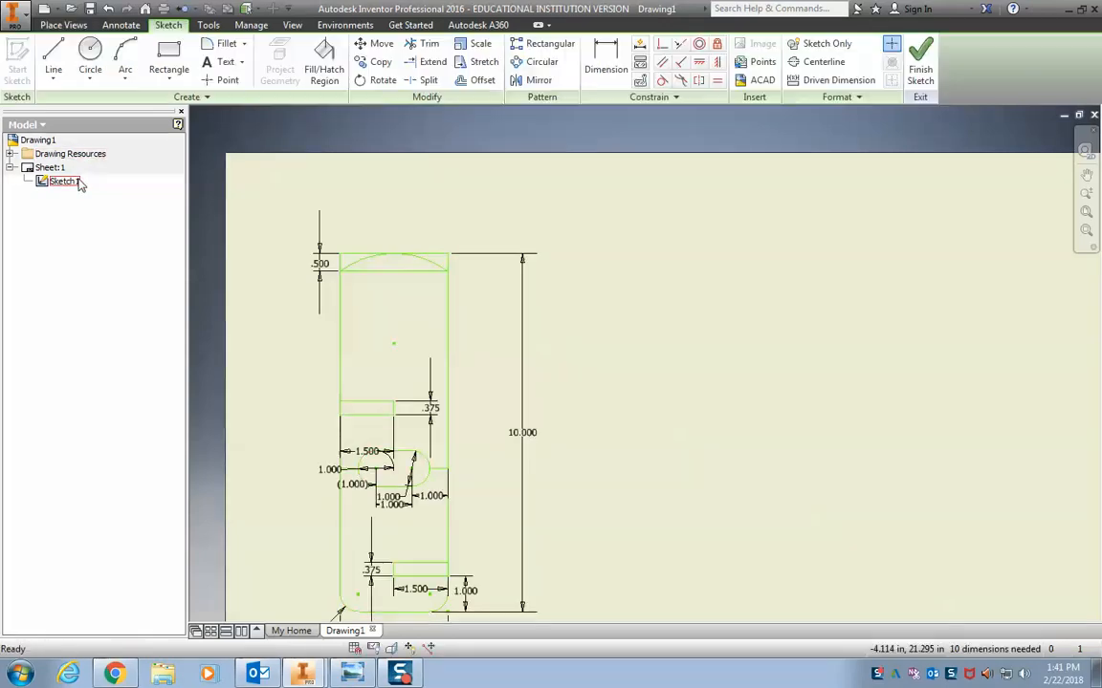
Trim the straight top edge and corners above the arc, dismissing dimension warnings
left_click(427, 43)
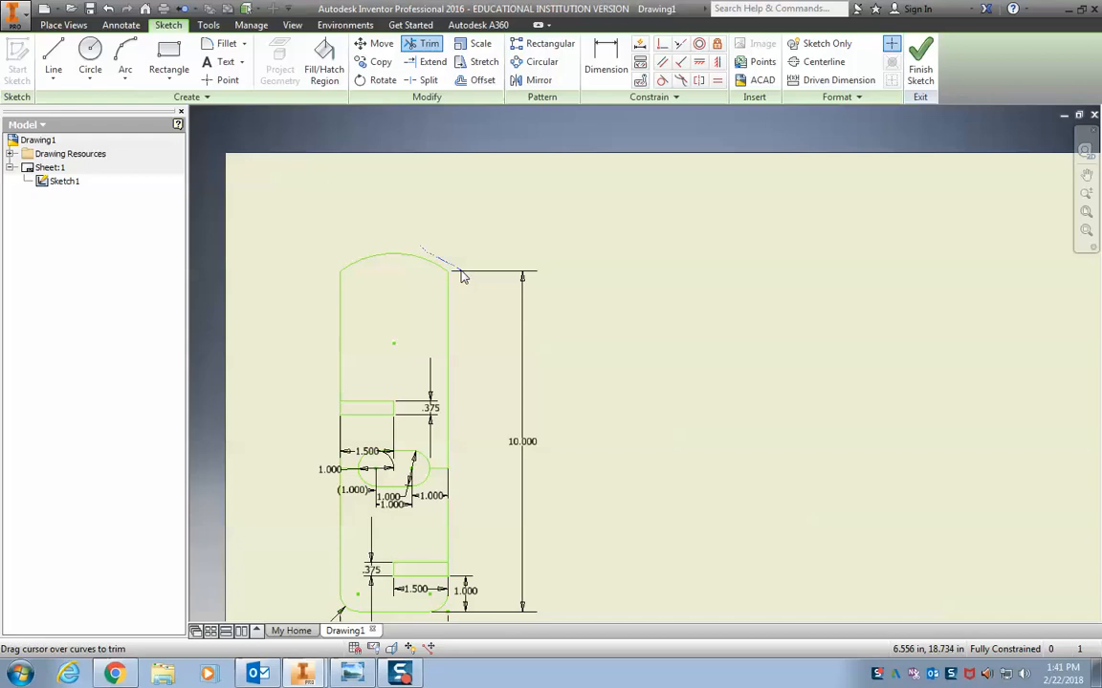
mouse_move(454, 271)
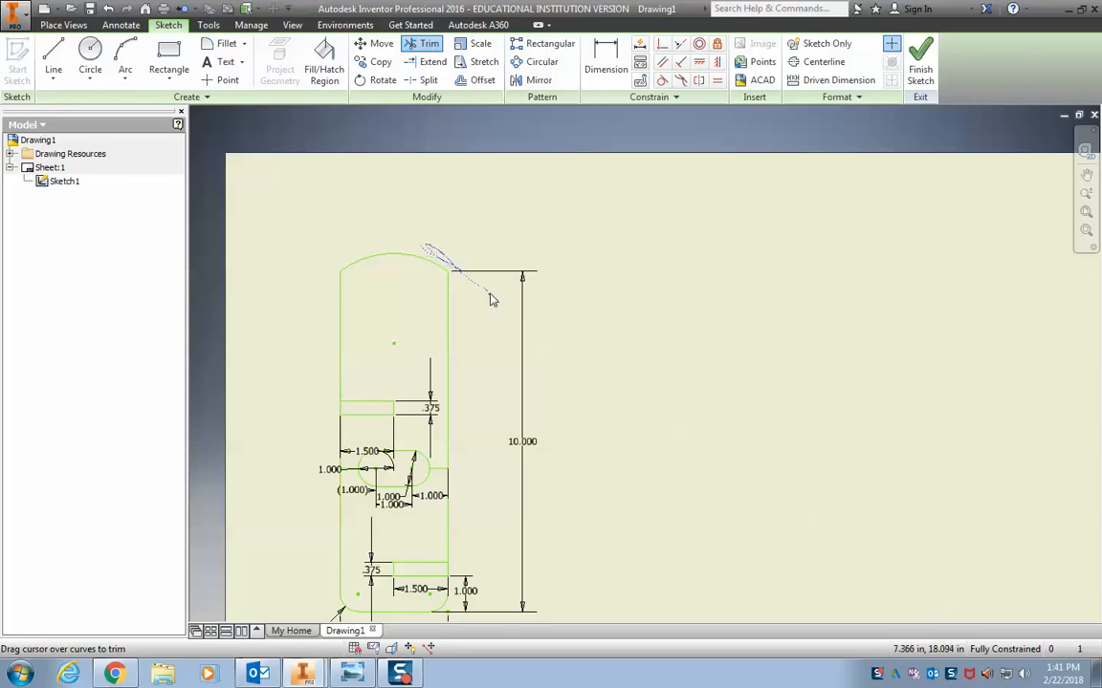
left_click(488, 298)
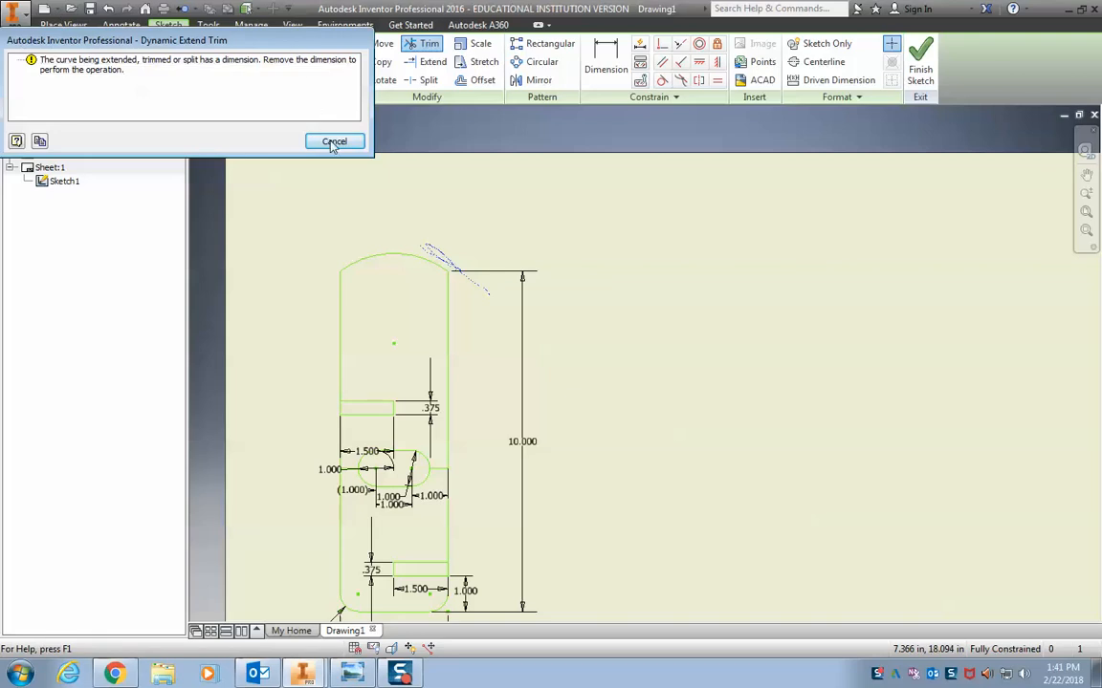
left_click(333, 141)
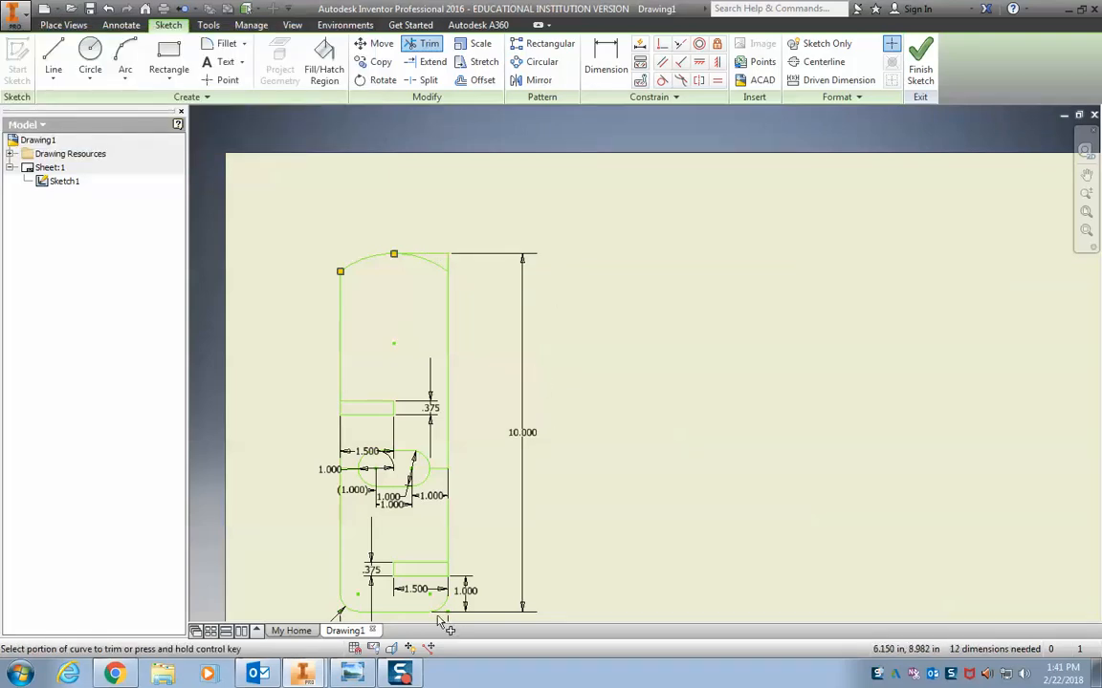
mouse_move(469, 212)
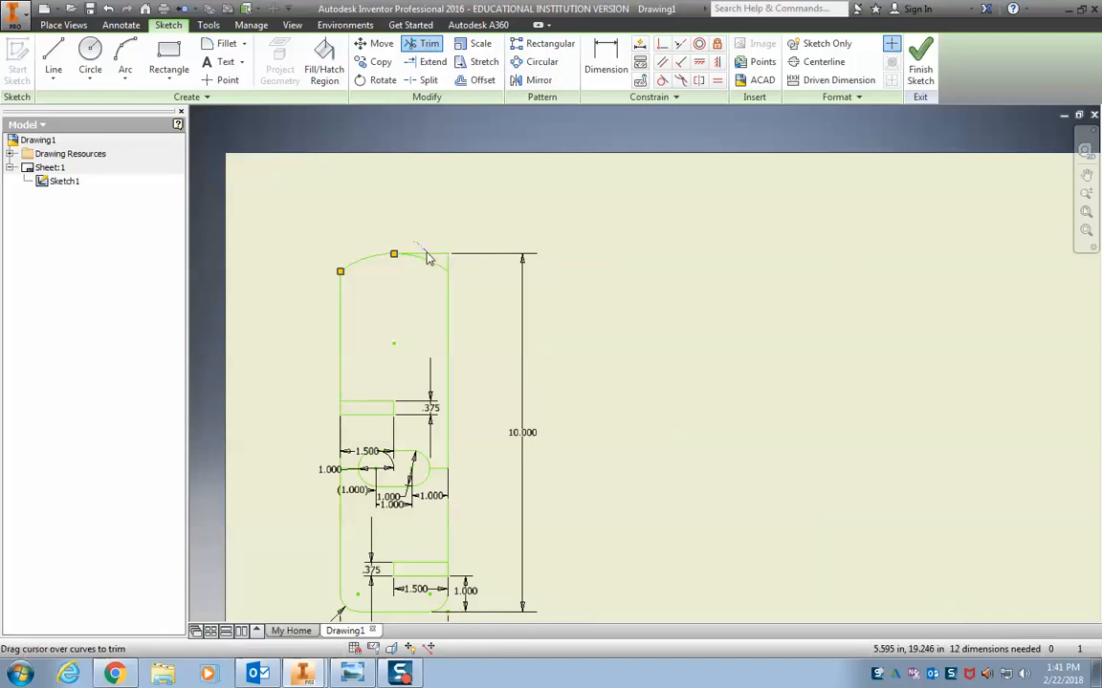
left_click(428, 259)
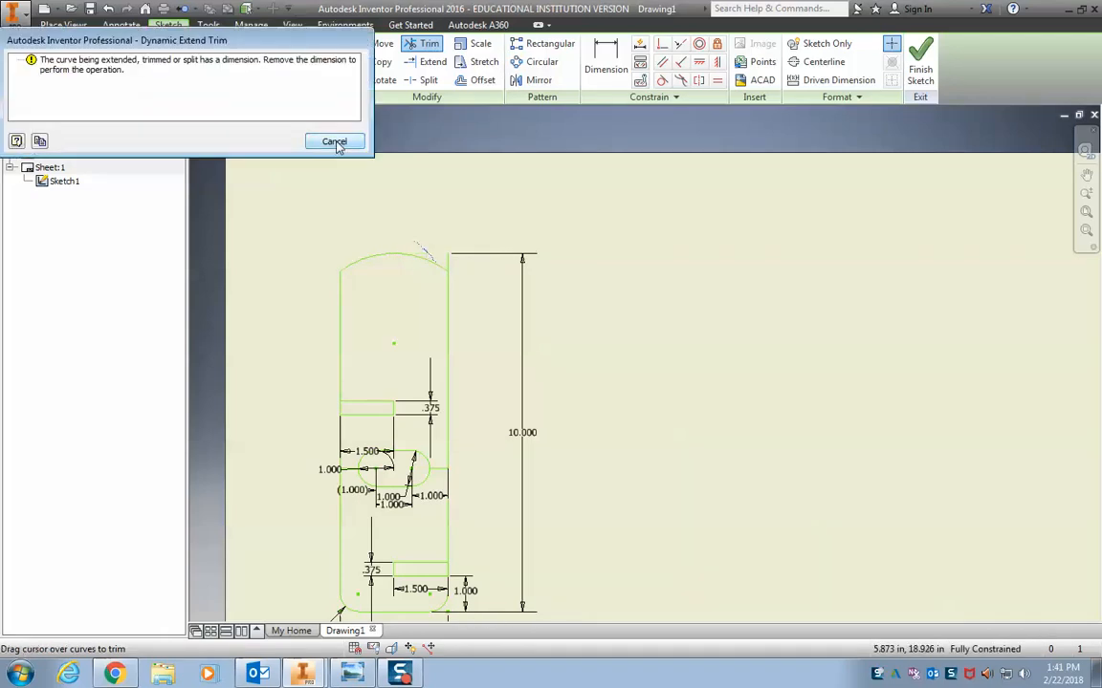
left_click(334, 142)
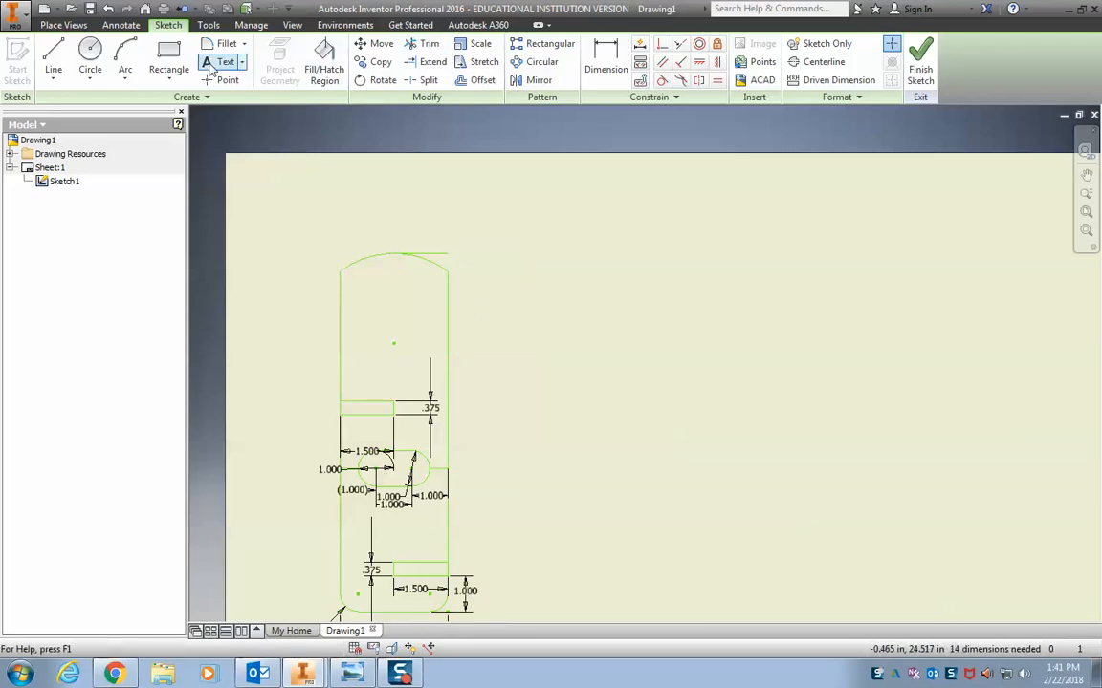
left_click(426, 43)
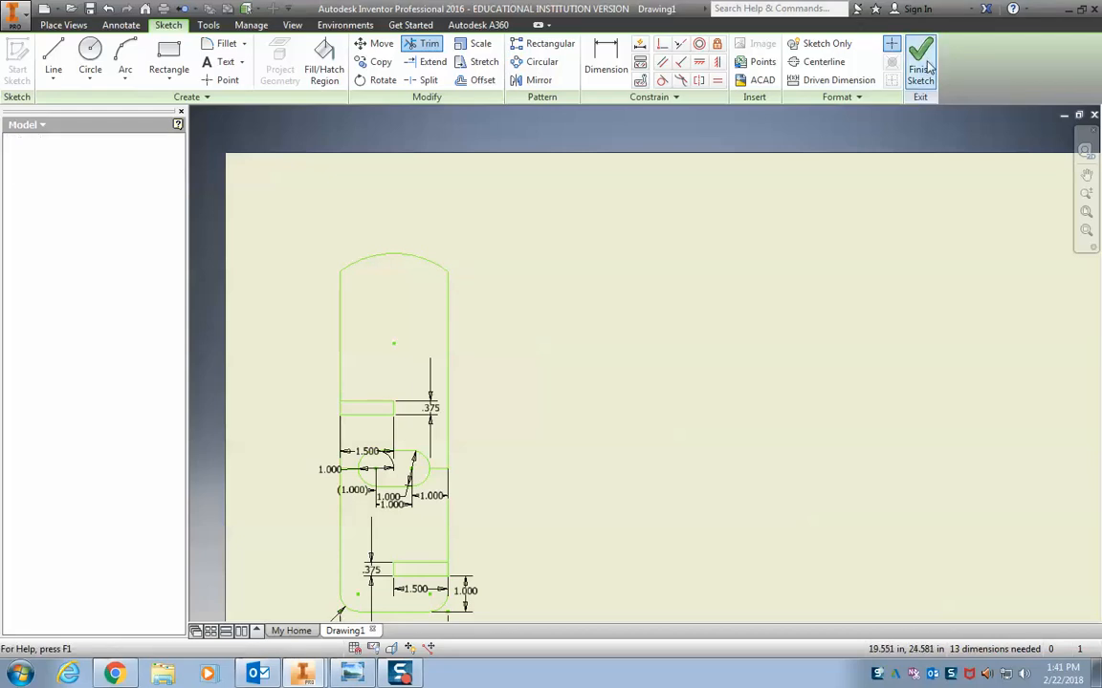
left_click(925, 52)
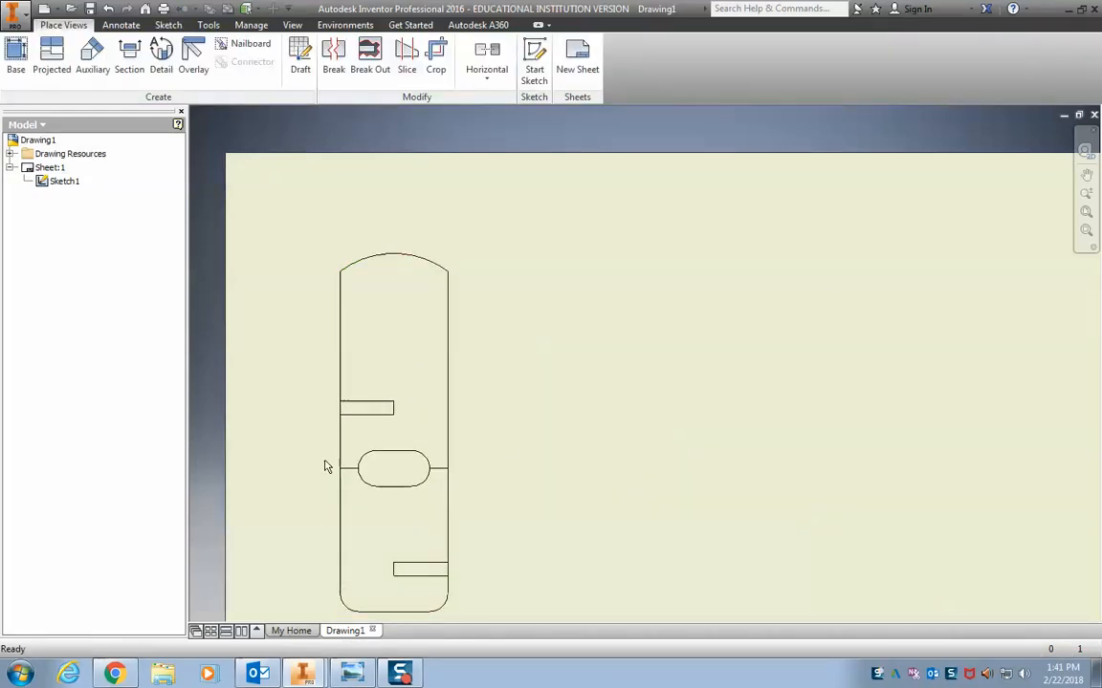
mouse_move(369, 240)
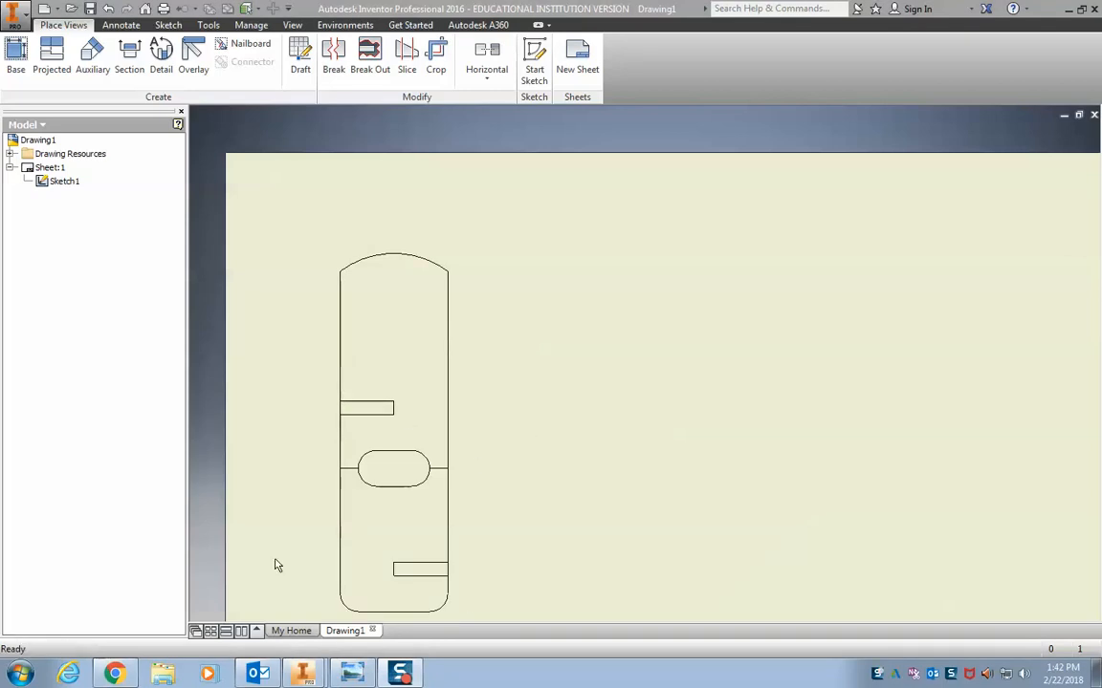
mouse_move(413, 358)
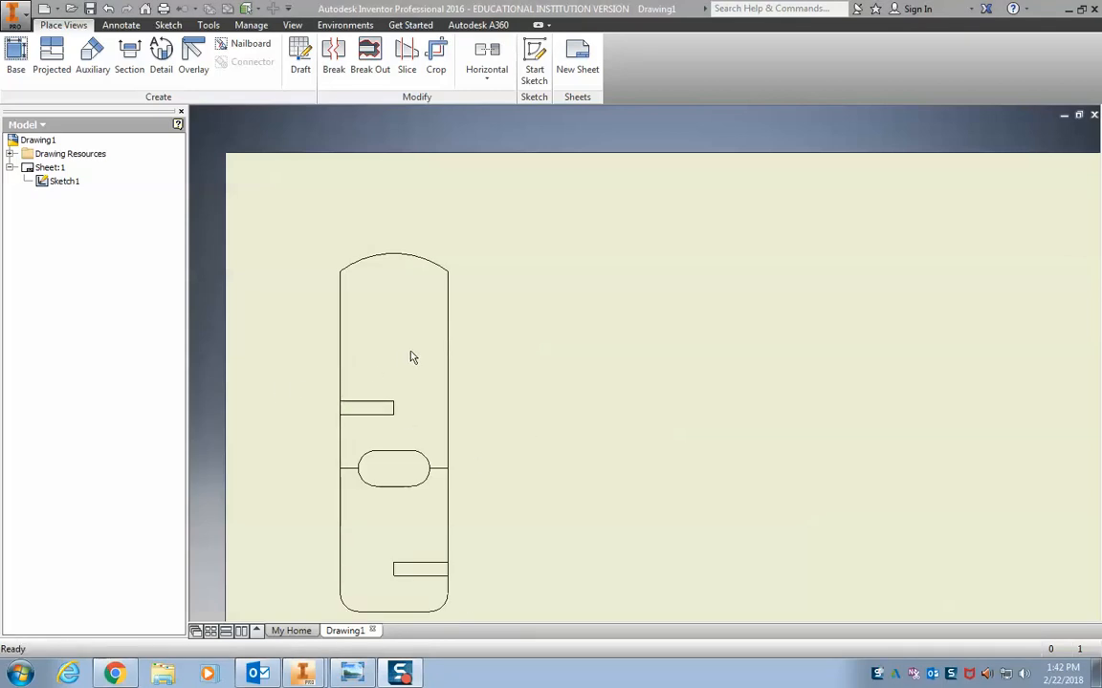
mouse_move(521, 422)
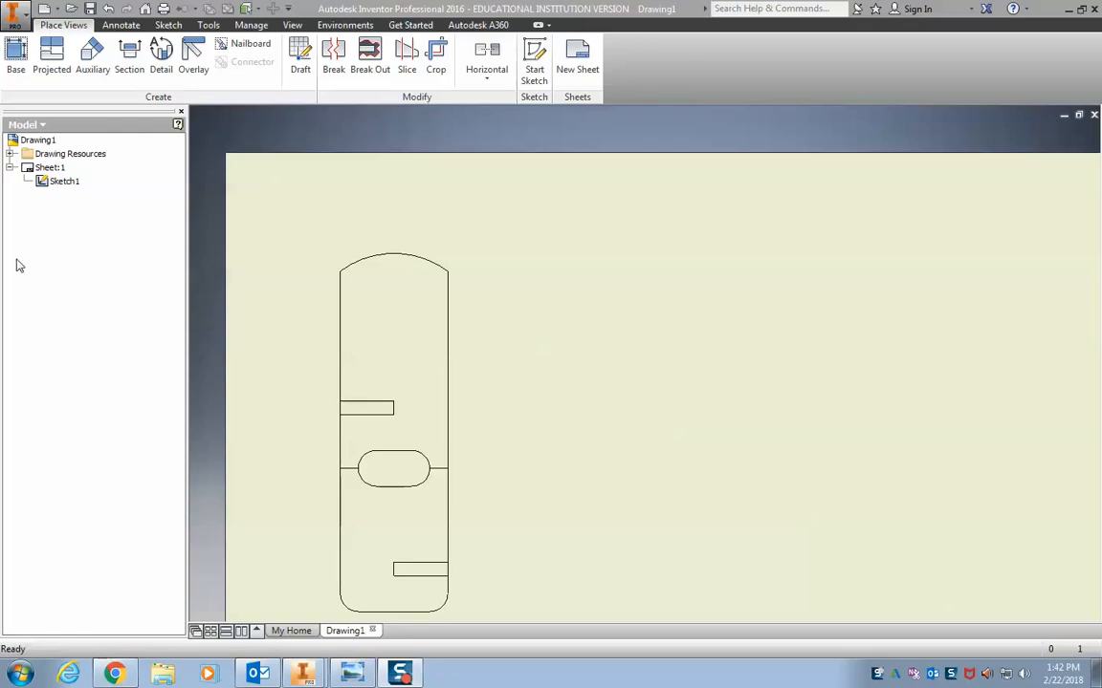
mouse_move(139, 275)
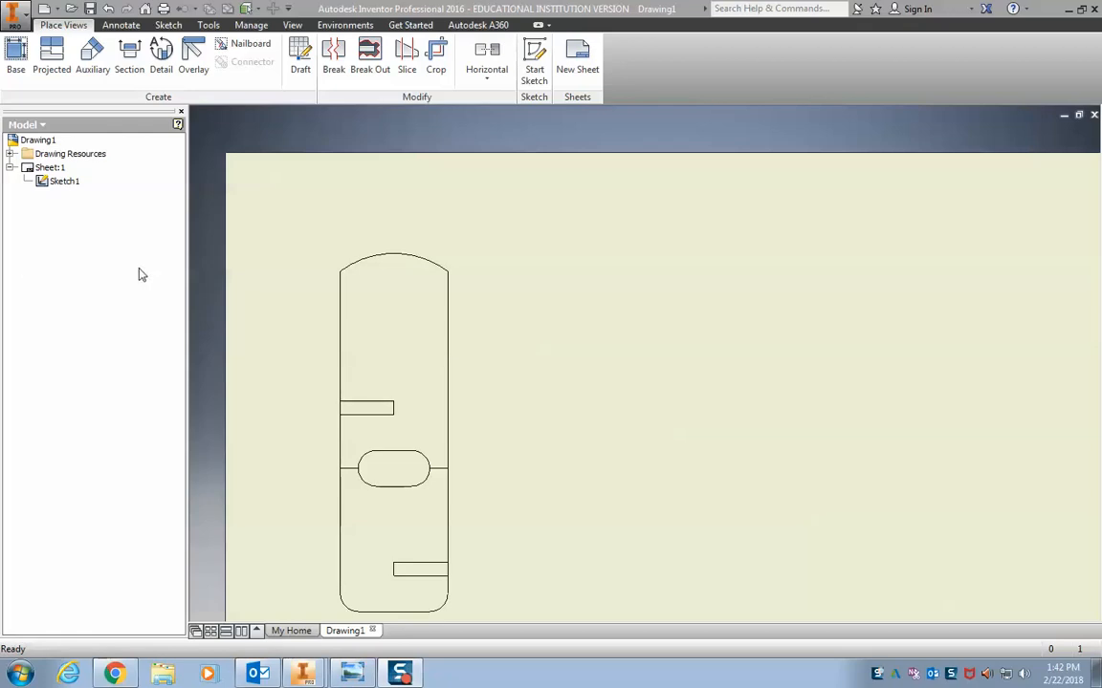